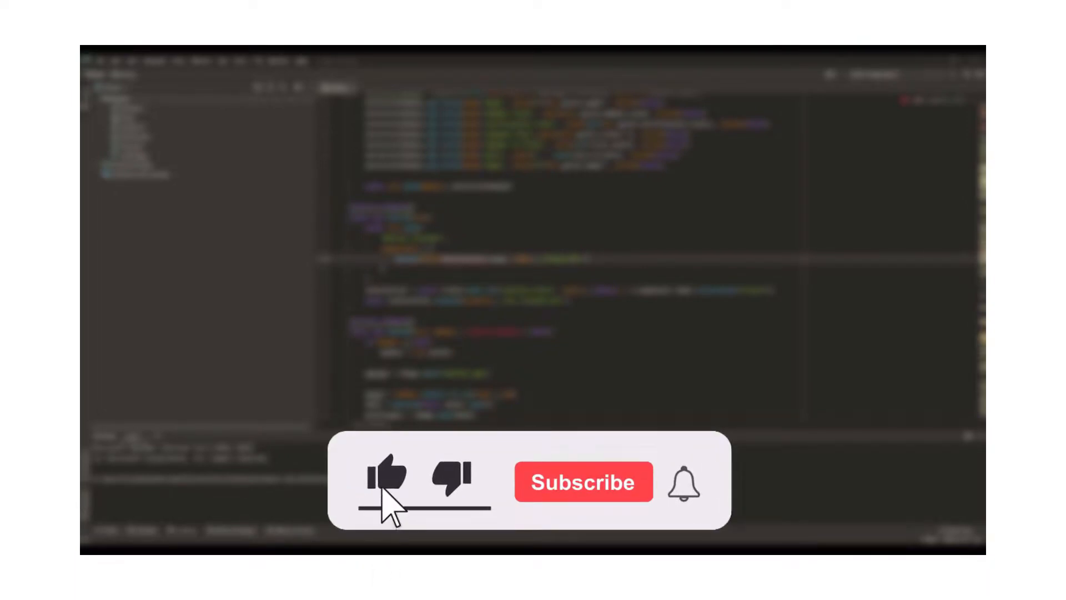
- Bring up the EpikHost support server in Discord on its self-roles channel
{"action": "left_click", "coordinate": [583, 482]}
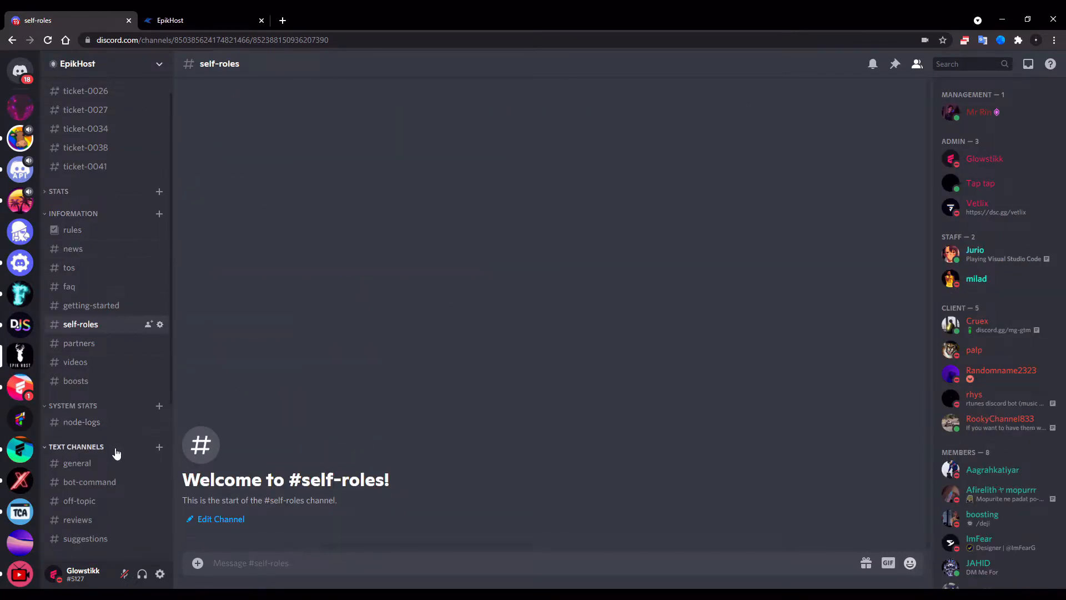
- Switch to the EpikHost server's #general channel and look back through recent chat
{"action": "left_click", "coordinate": [76, 463]}
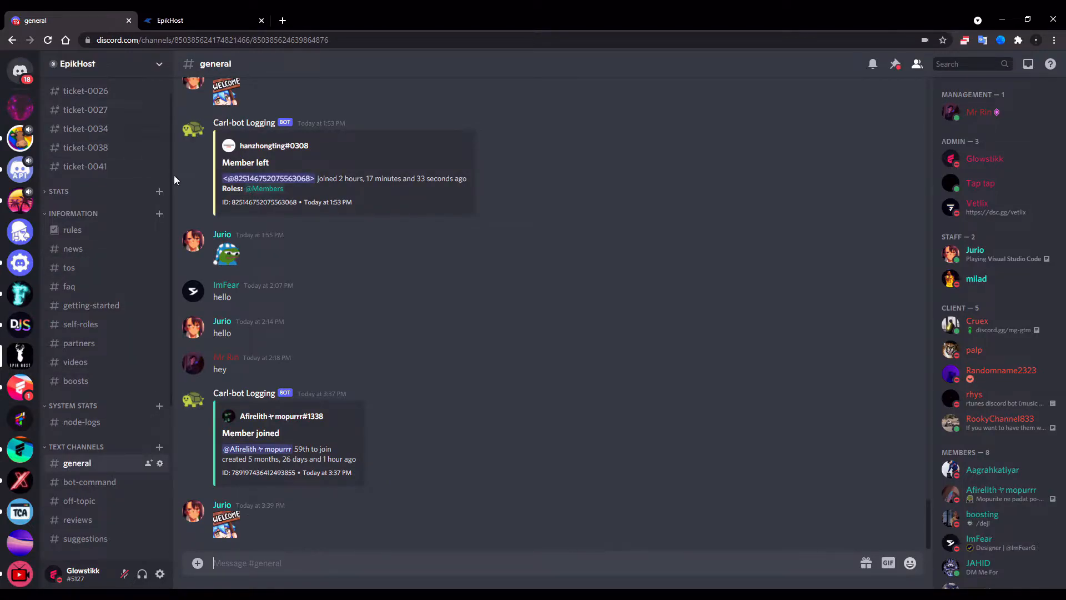
{"action": "scroll", "scroll_direction": "up", "scroll_amount": 3}
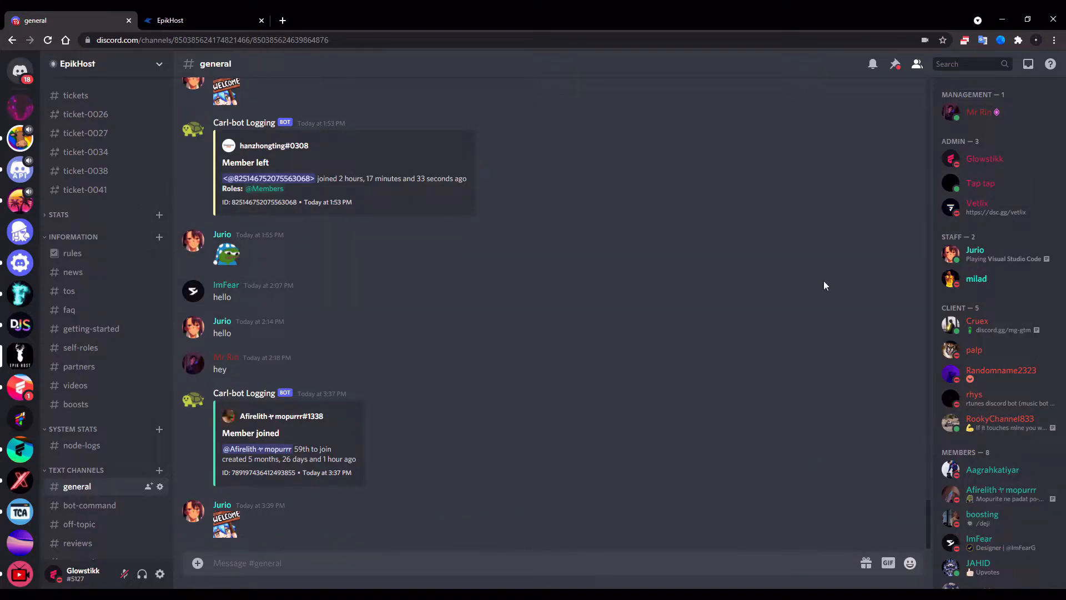
- Create a new support ticket from #tickets and enter the ticket-0042 channel
{"action": "left_click", "coordinate": [75, 95]}
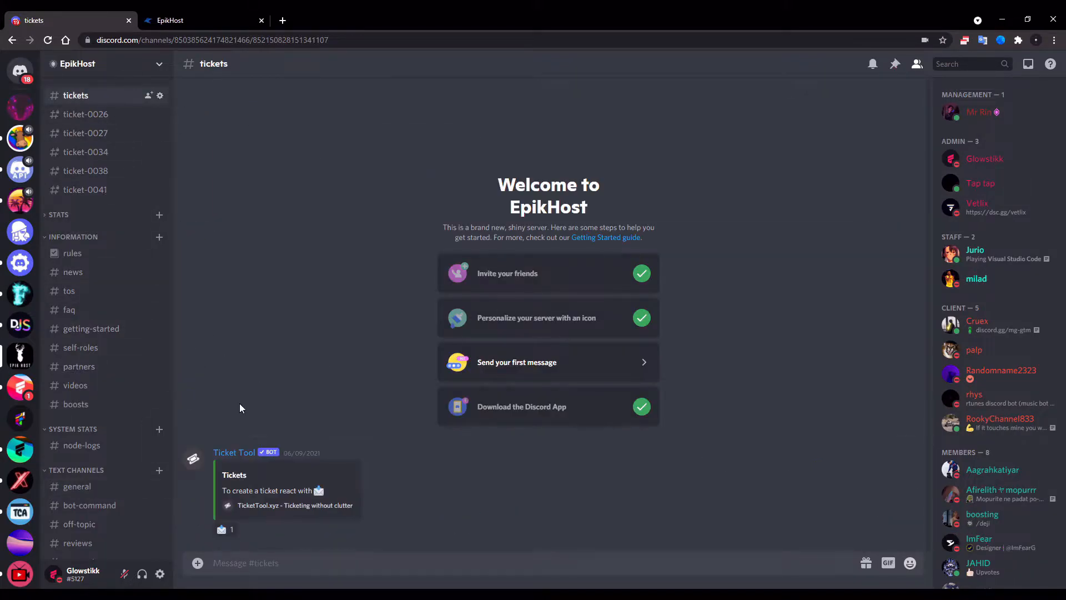
{"action": "left_click", "coordinate": [224, 529]}
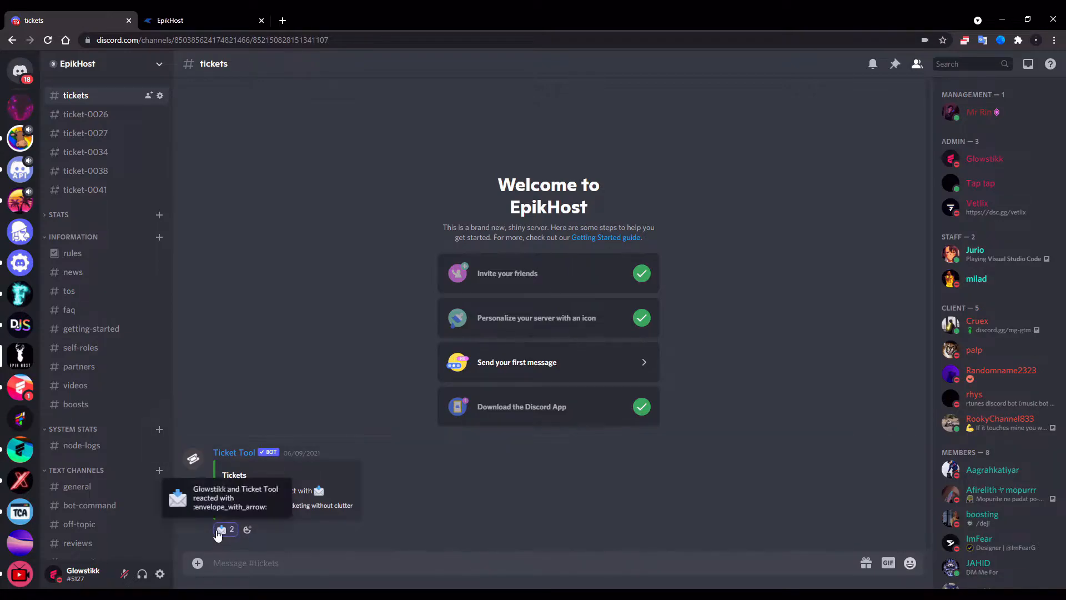
{"action": "left_click", "coordinate": [223, 530]}
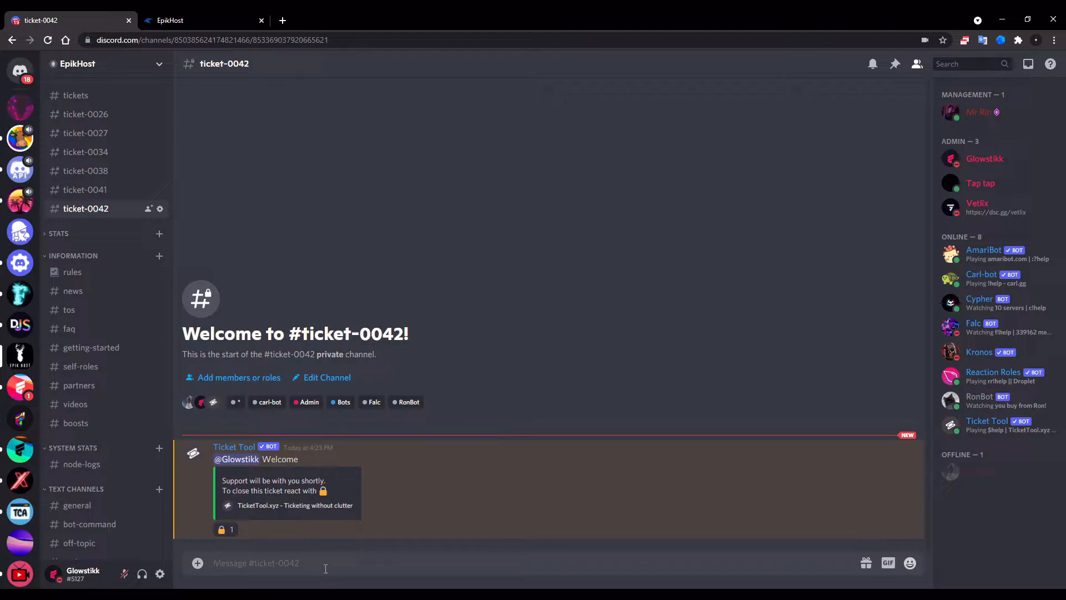
- Post 'hey i would like to open up a server' in the ticket, then move to the EpikHost panel
{"action": "type", "text": "hey i wo"}
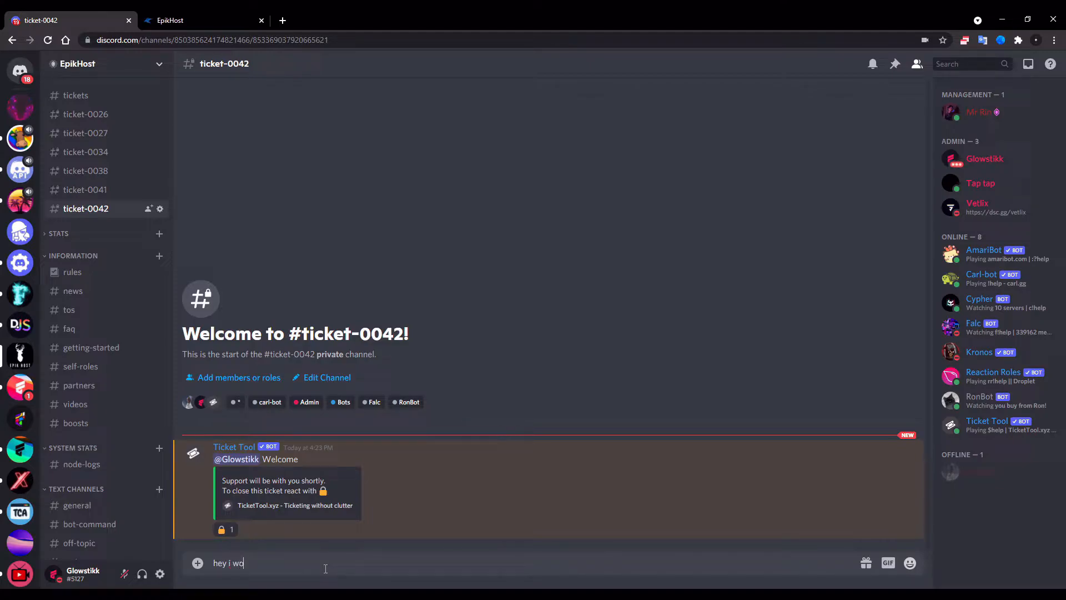
{"action": "type", "text": "uld like to op"}
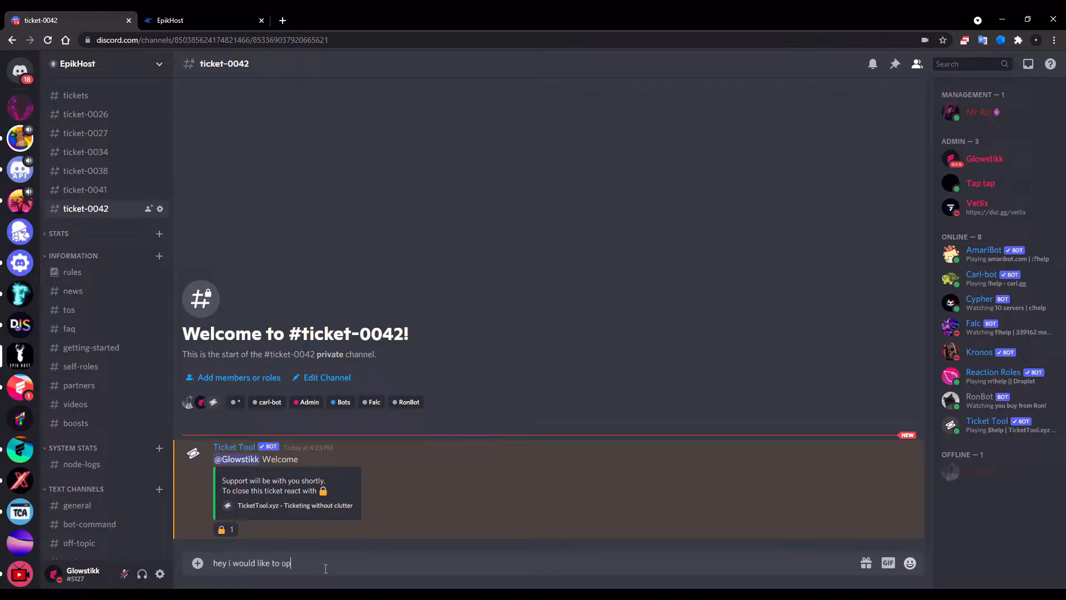
{"action": "type", "text": "en"}
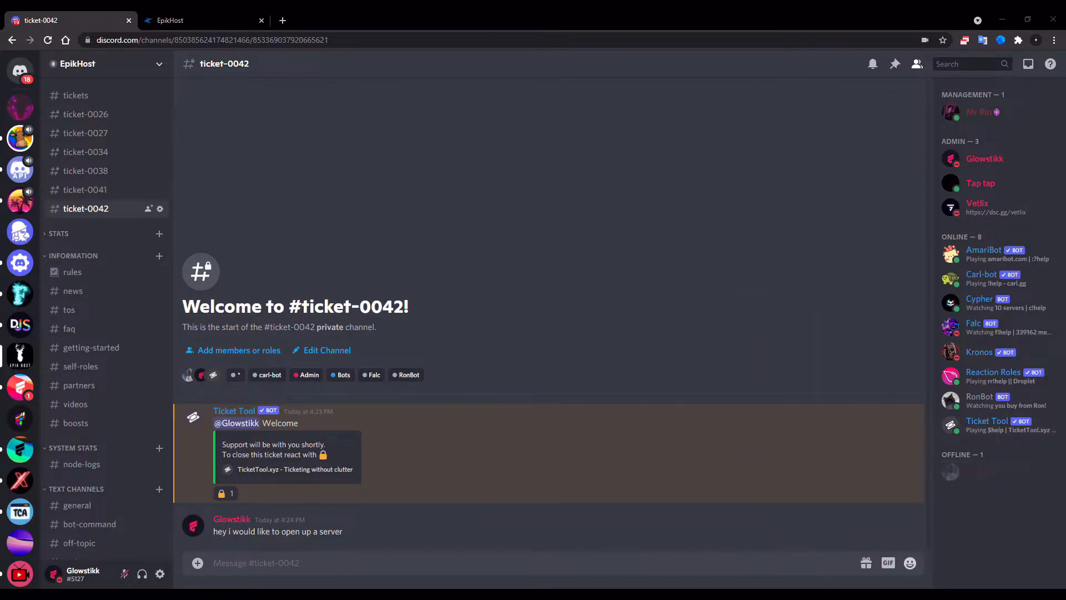
{"action": "mouse_move", "coordinate": [624, 359]}
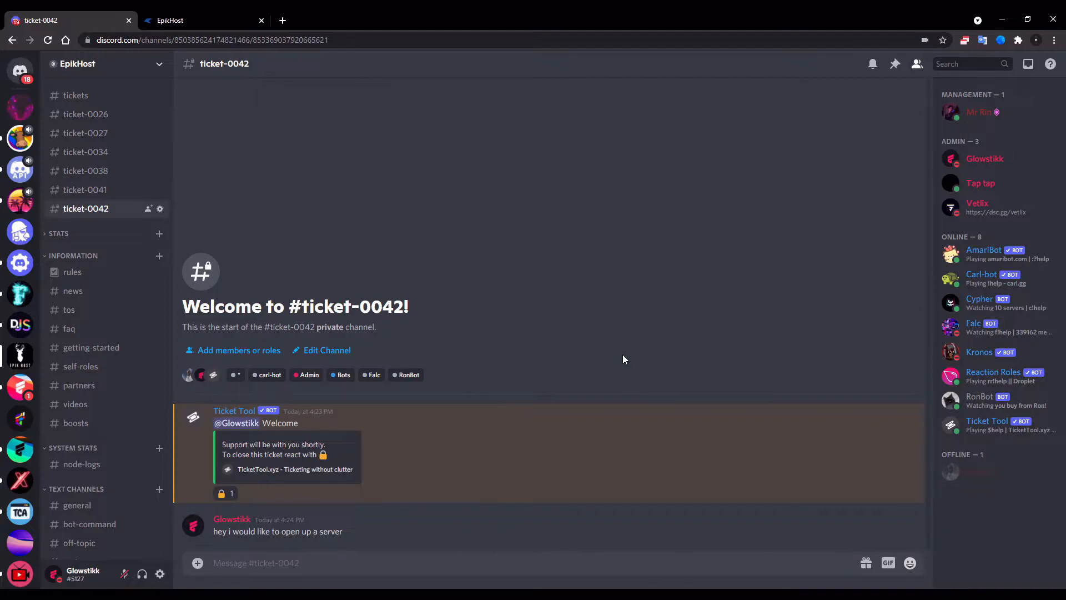
{"action": "left_click", "coordinate": [202, 20]}
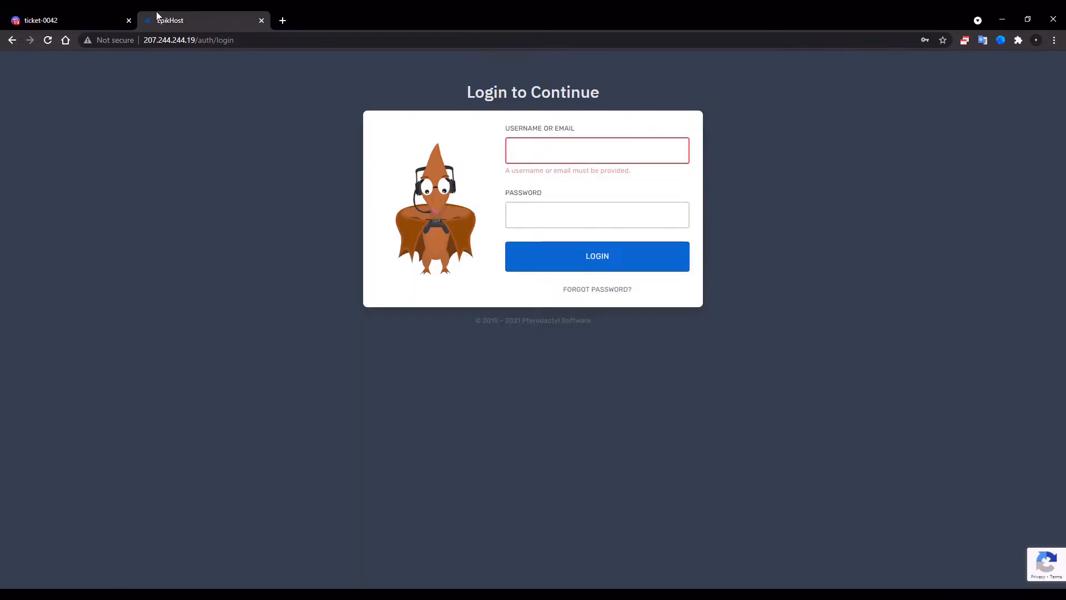
{"action": "mouse_move", "coordinate": [495, 179]}
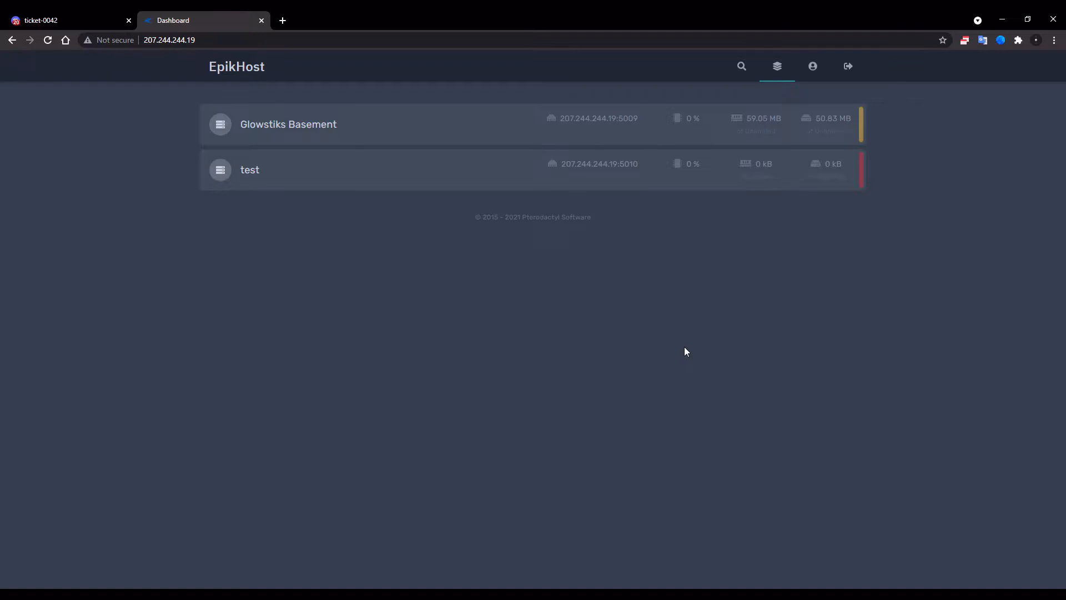
{"action": "mouse_move", "coordinate": [849, 175]}
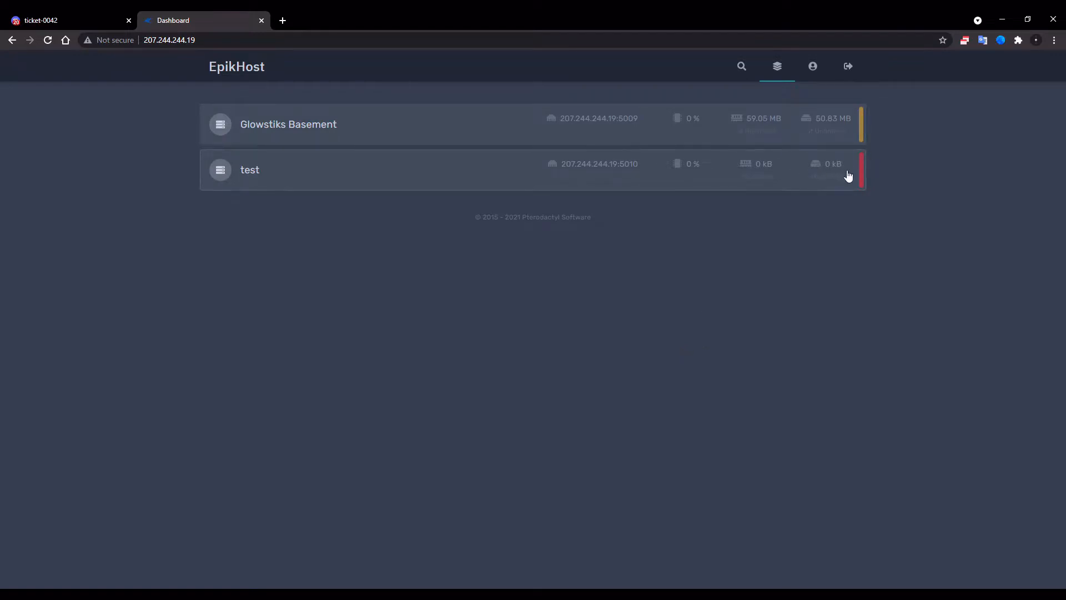
{"action": "mouse_move", "coordinate": [848, 196]}
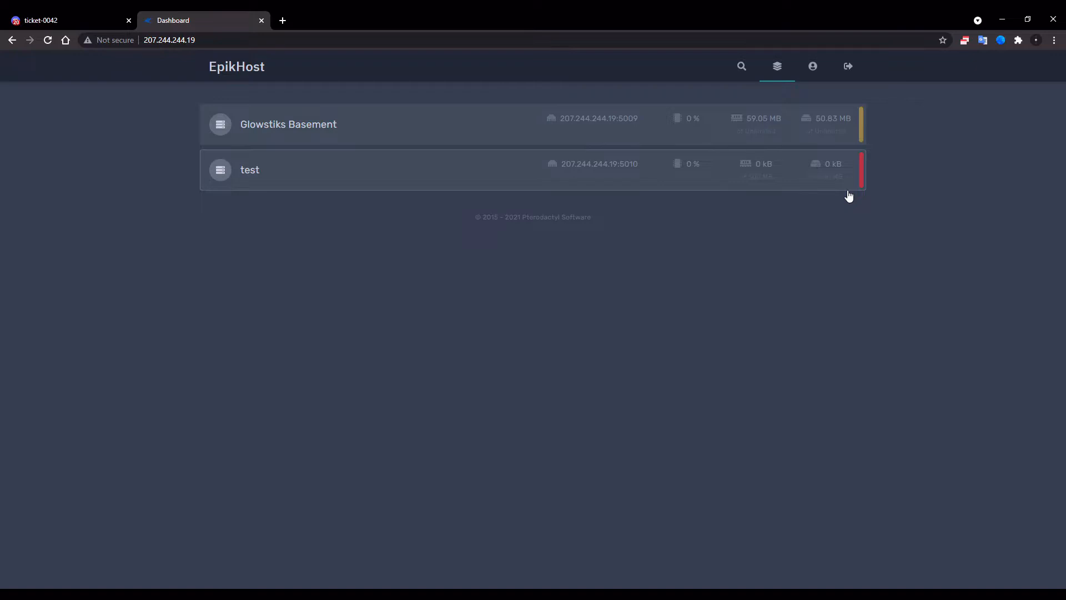
{"action": "mouse_move", "coordinate": [486, 168]}
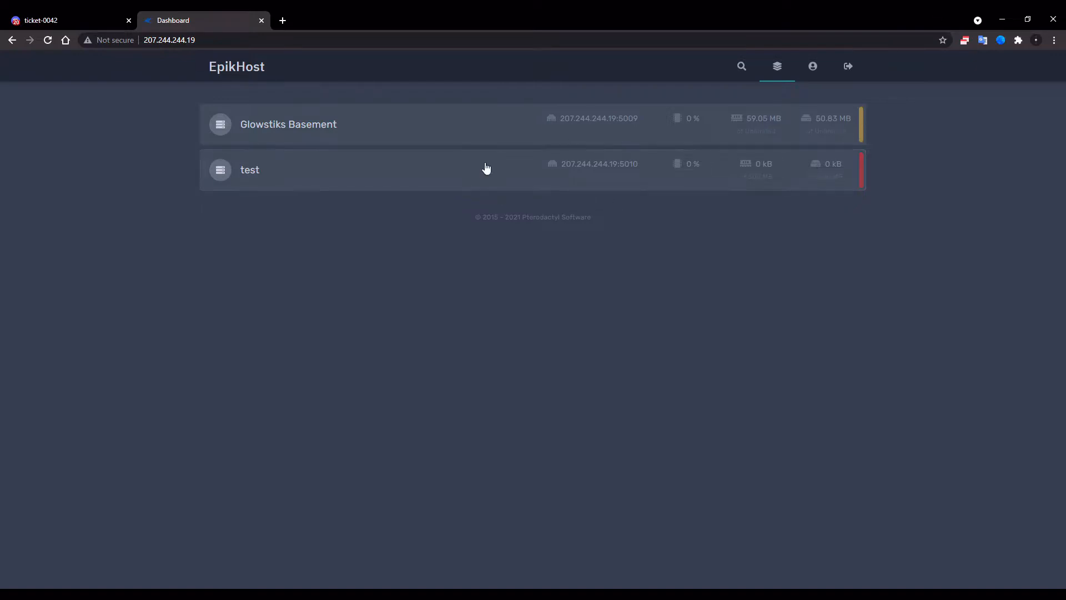
{"action": "mouse_move", "coordinate": [809, 208]}
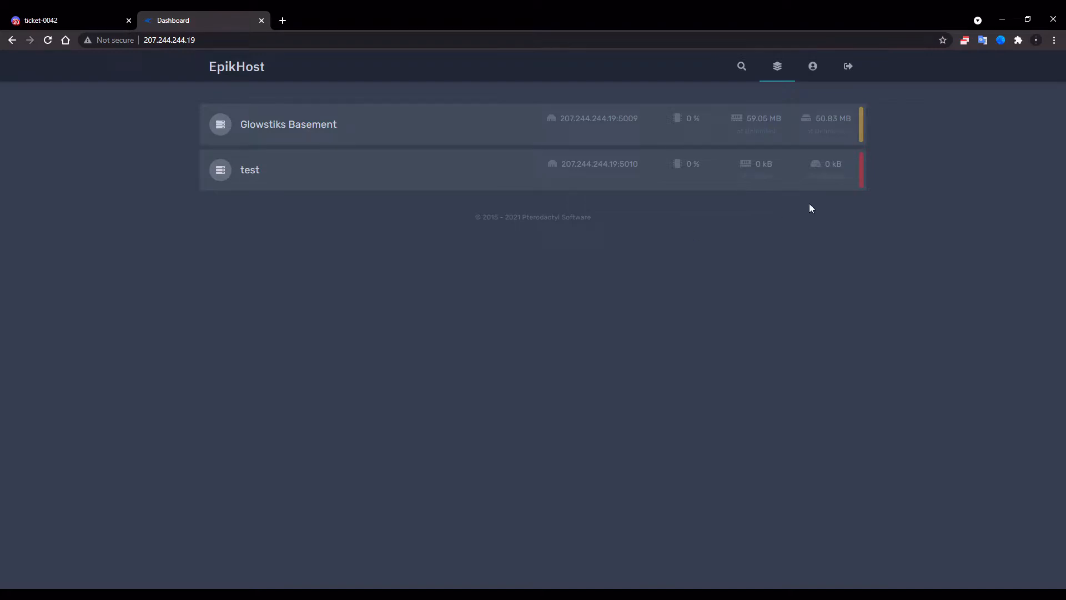
{"action": "mouse_move", "coordinate": [333, 233]}
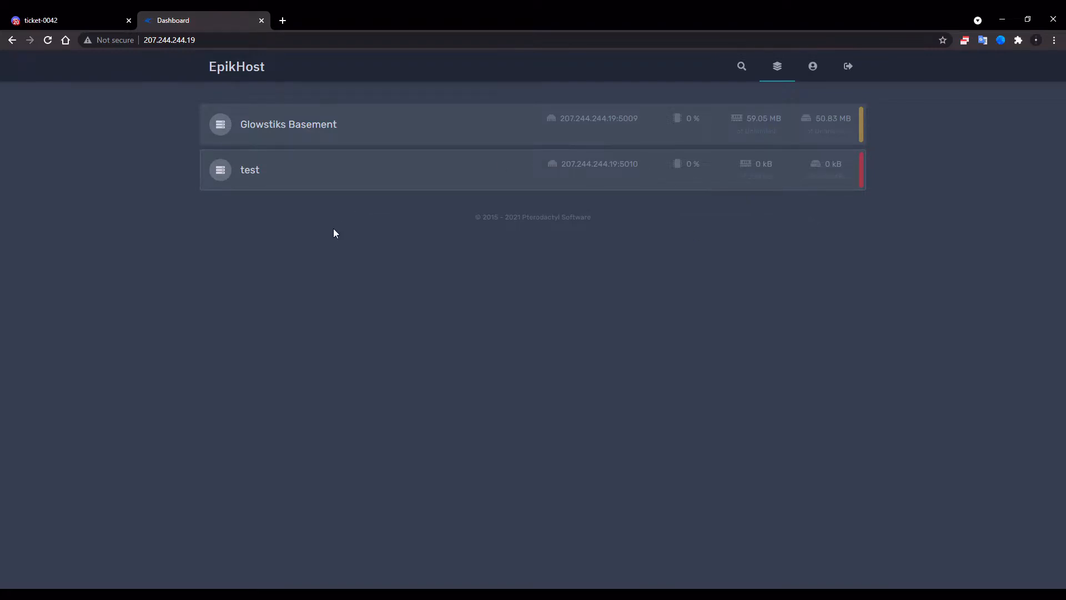
{"action": "mouse_move", "coordinate": [769, 161]}
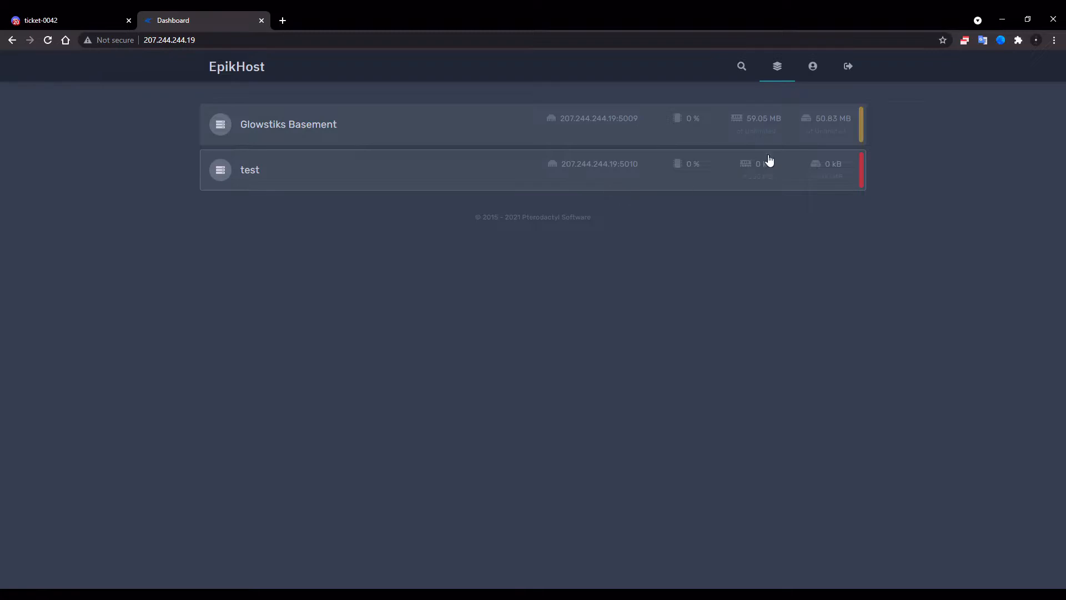
{"action": "mouse_move", "coordinate": [751, 189]}
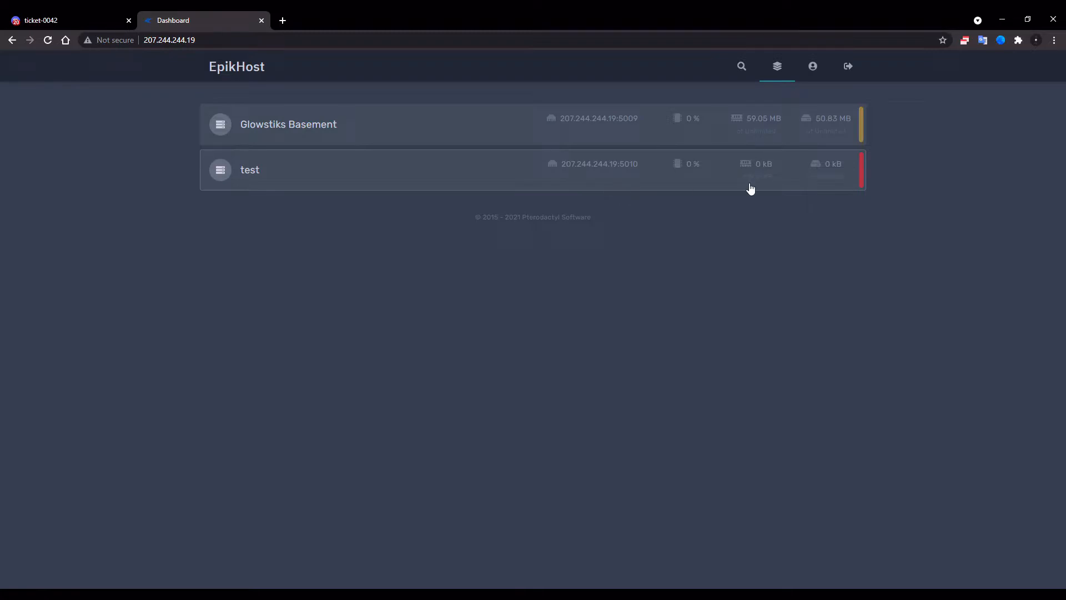
{"action": "mouse_move", "coordinate": [720, 126]}
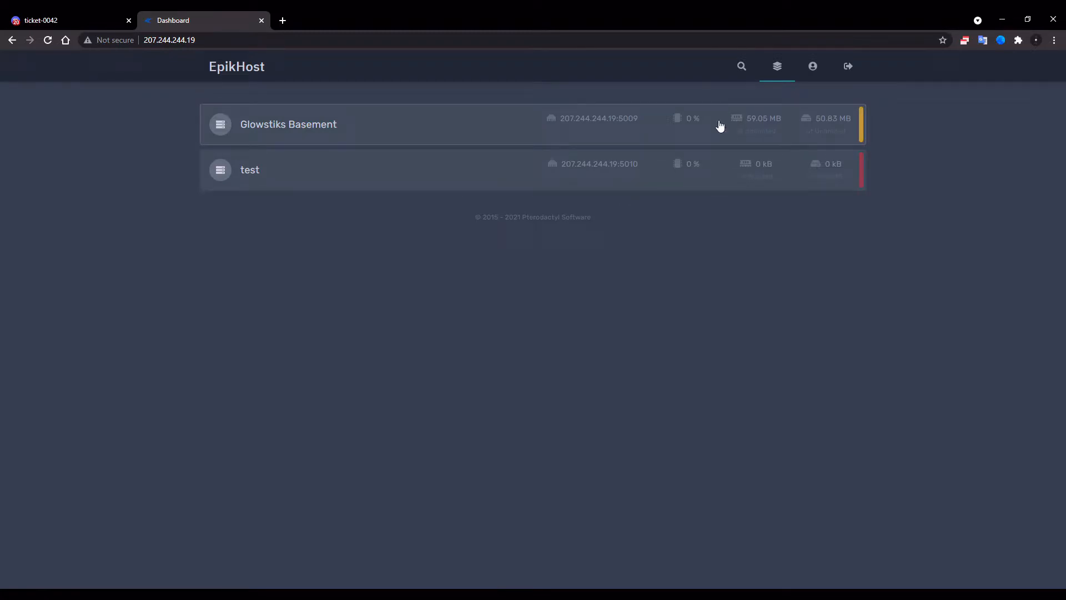
{"action": "mouse_move", "coordinate": [724, 135]}
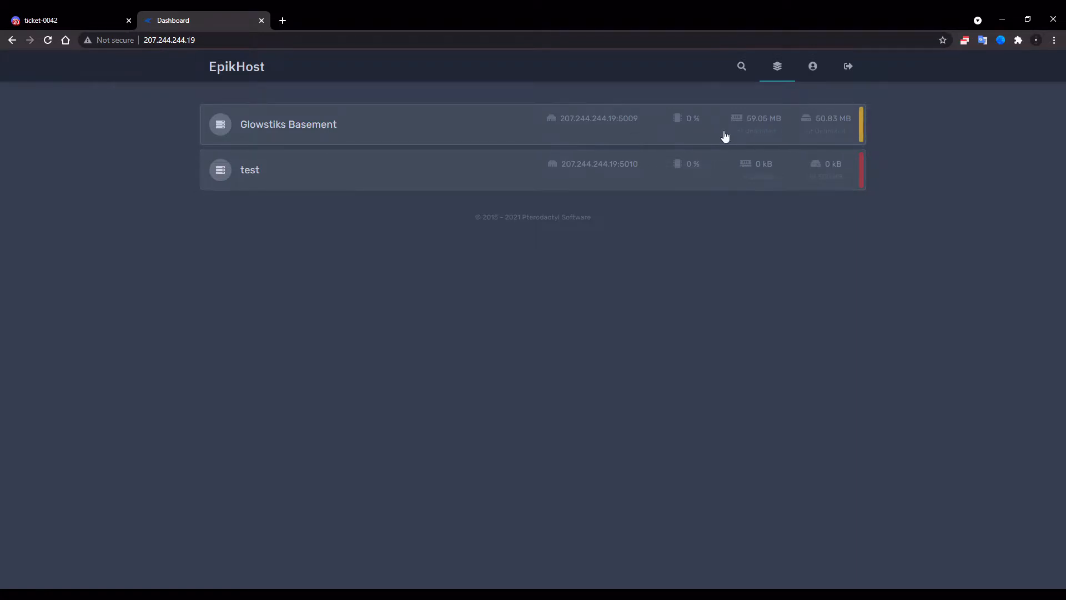
{"action": "mouse_move", "coordinate": [556, 155]}
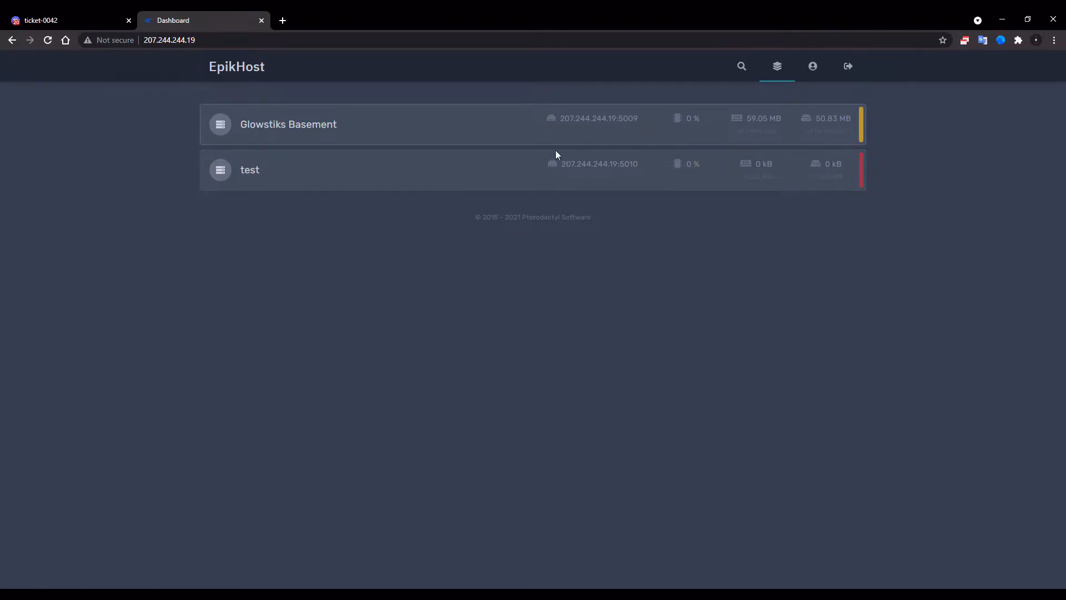
{"action": "mouse_move", "coordinate": [592, 180]}
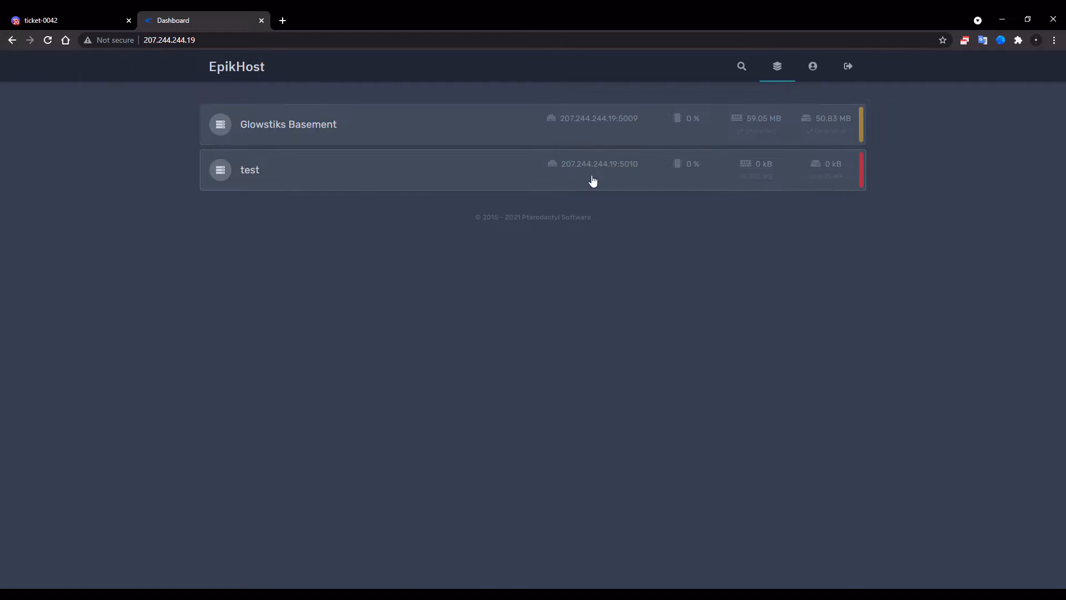
{"action": "mouse_move", "coordinate": [668, 186]}
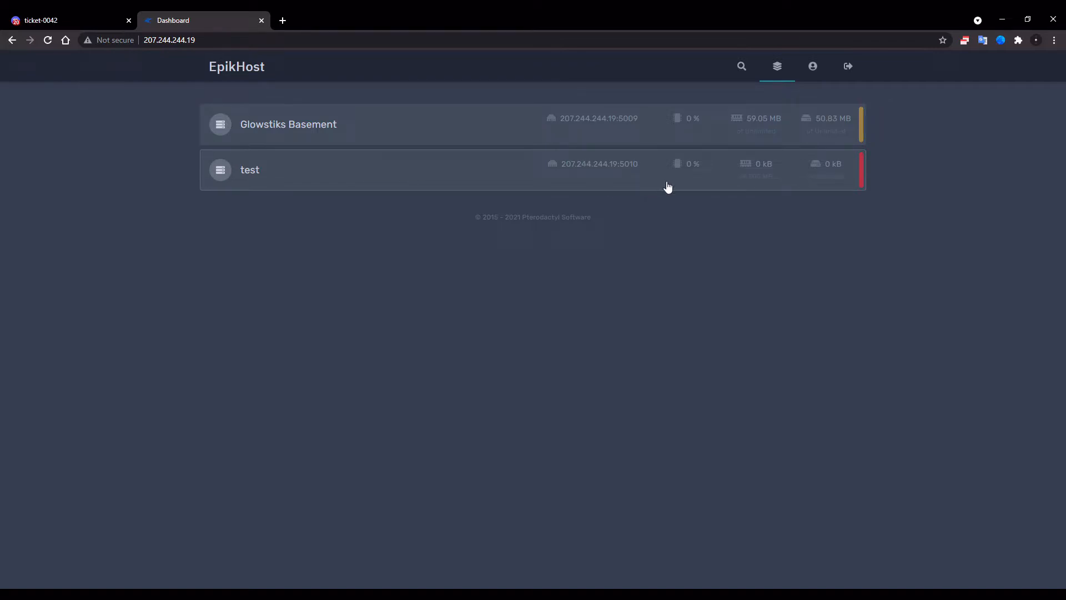
{"action": "mouse_move", "coordinate": [794, 188]}
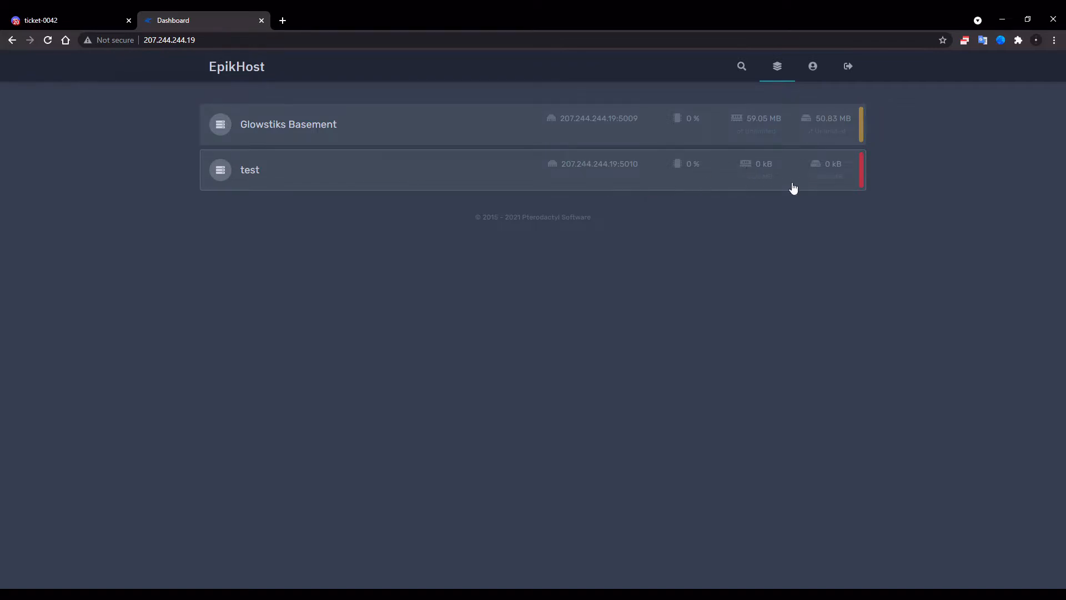
{"action": "mouse_move", "coordinate": [824, 150]}
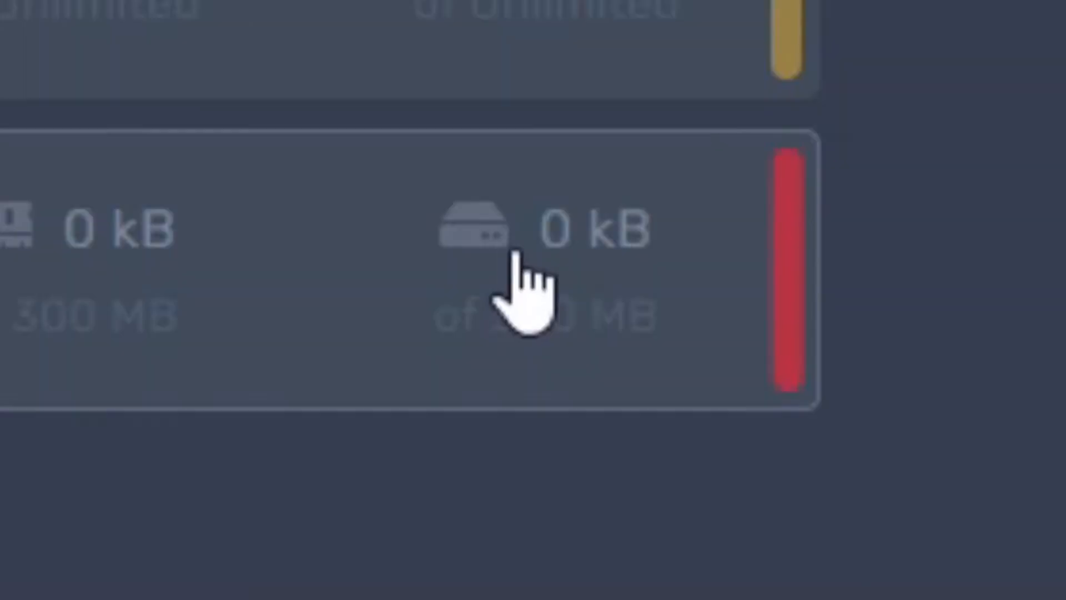
{"action": "mouse_move", "coordinate": [618, 183]}
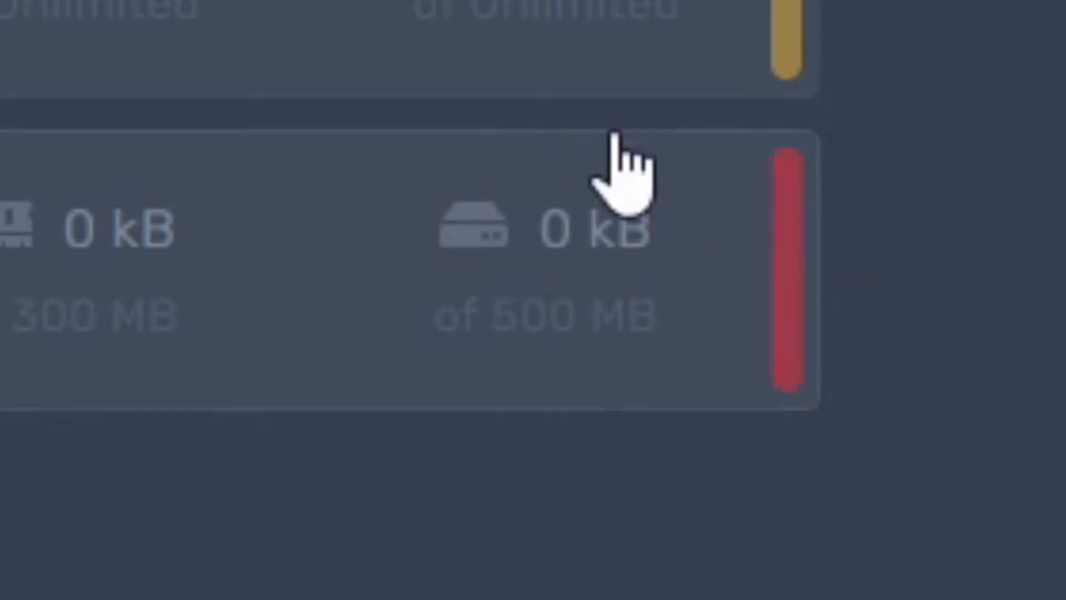
{"action": "mouse_move", "coordinate": [584, 320]}
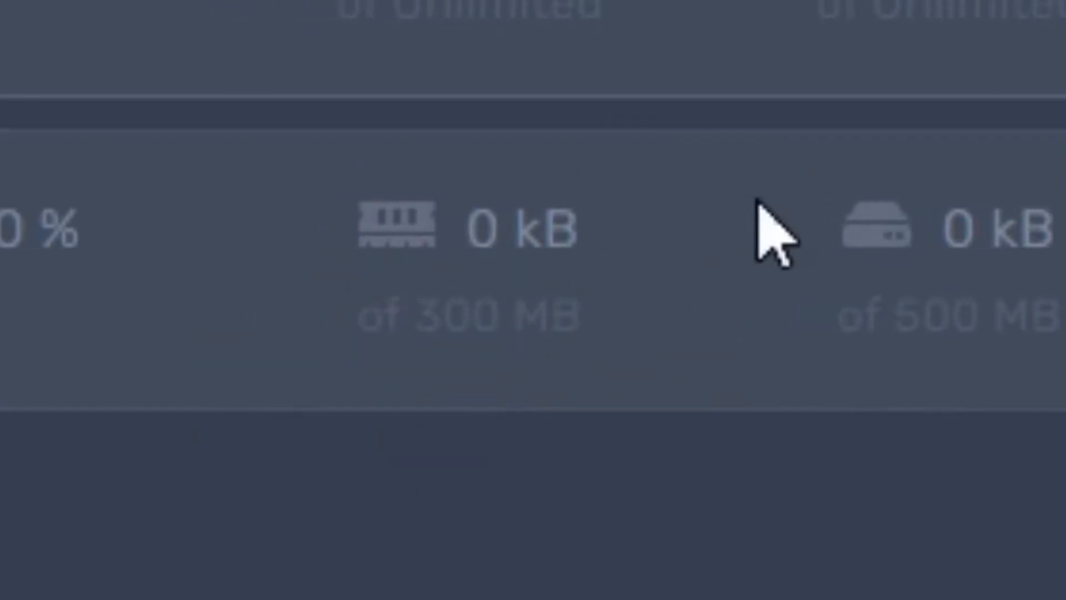
{"action": "mouse_move", "coordinate": [354, 115]}
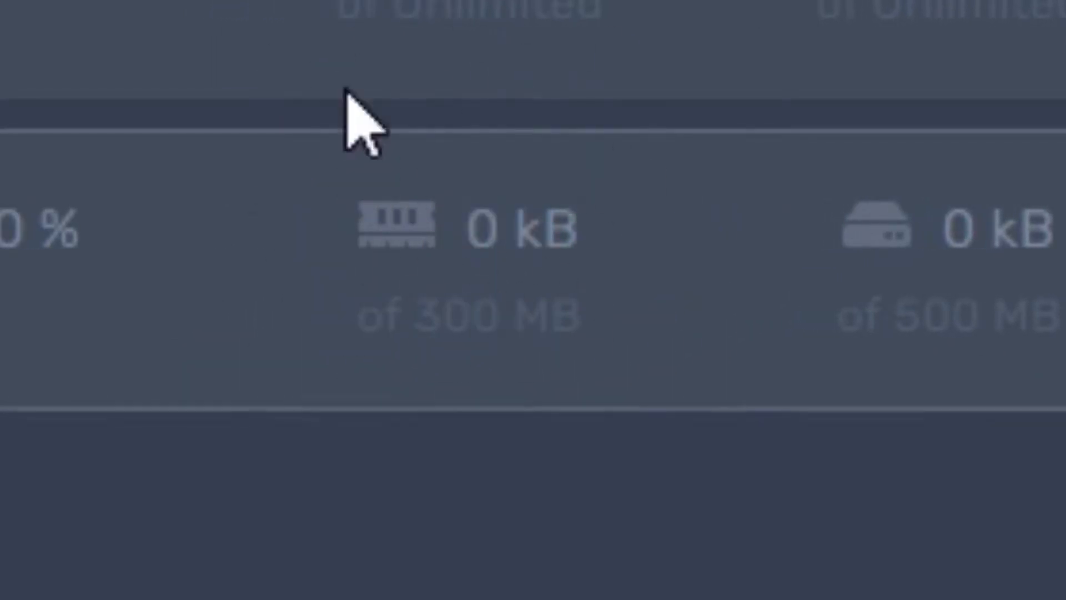
{"action": "mouse_move", "coordinate": [854, 300]}
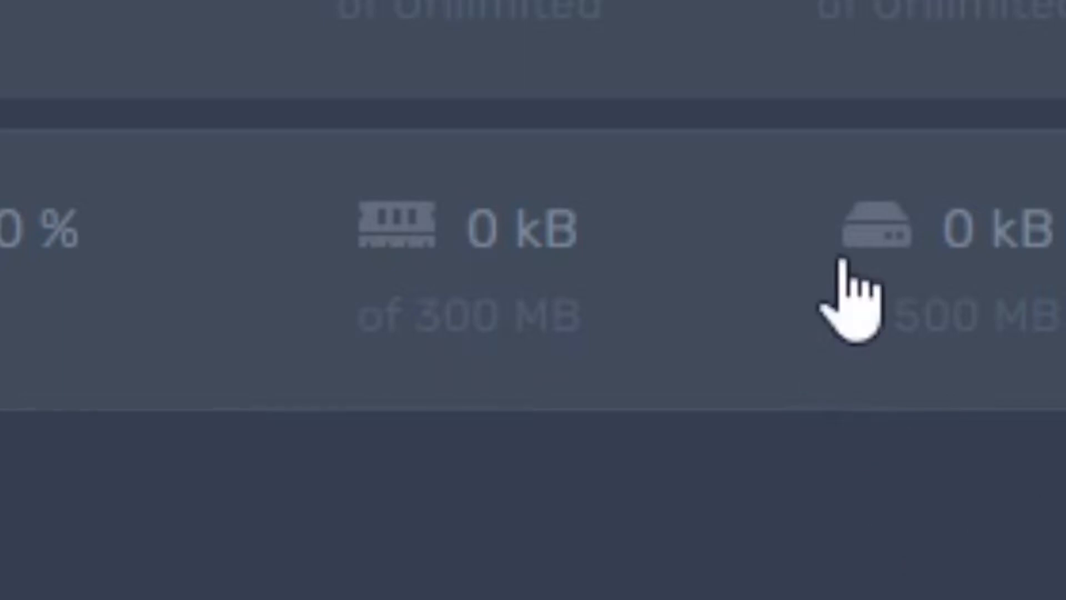
{"action": "mouse_move", "coordinate": [1048, 353]}
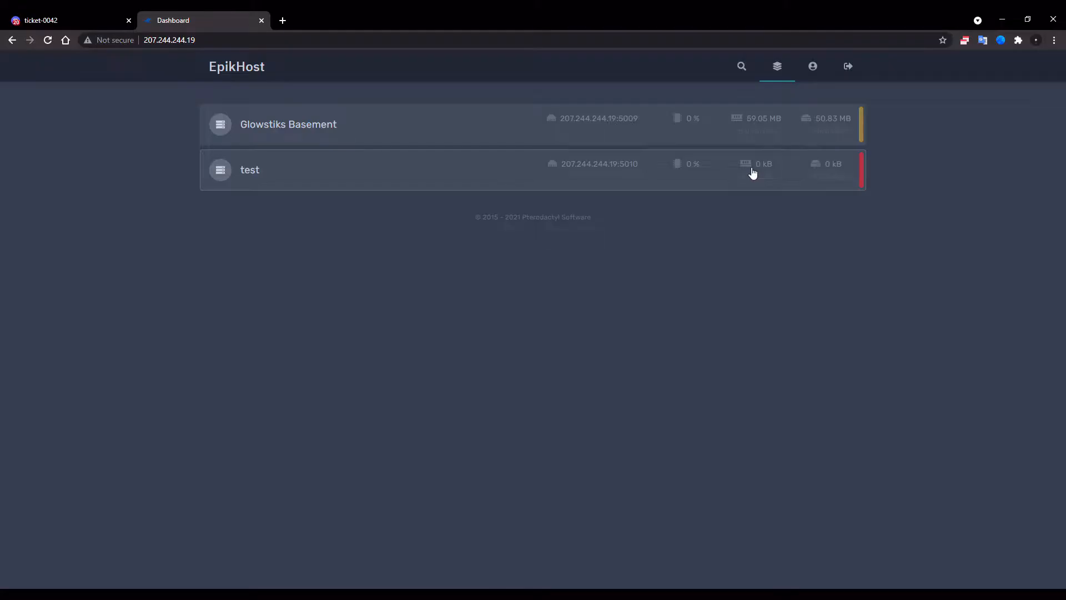
{"action": "left_click", "coordinate": [249, 169]}
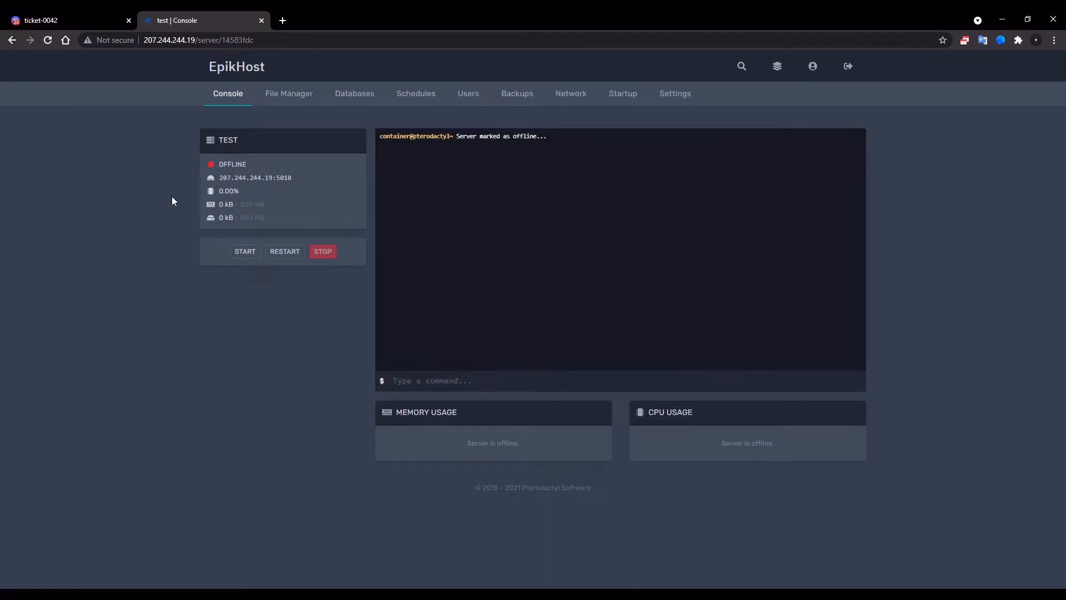
{"action": "mouse_move", "coordinate": [324, 16]}
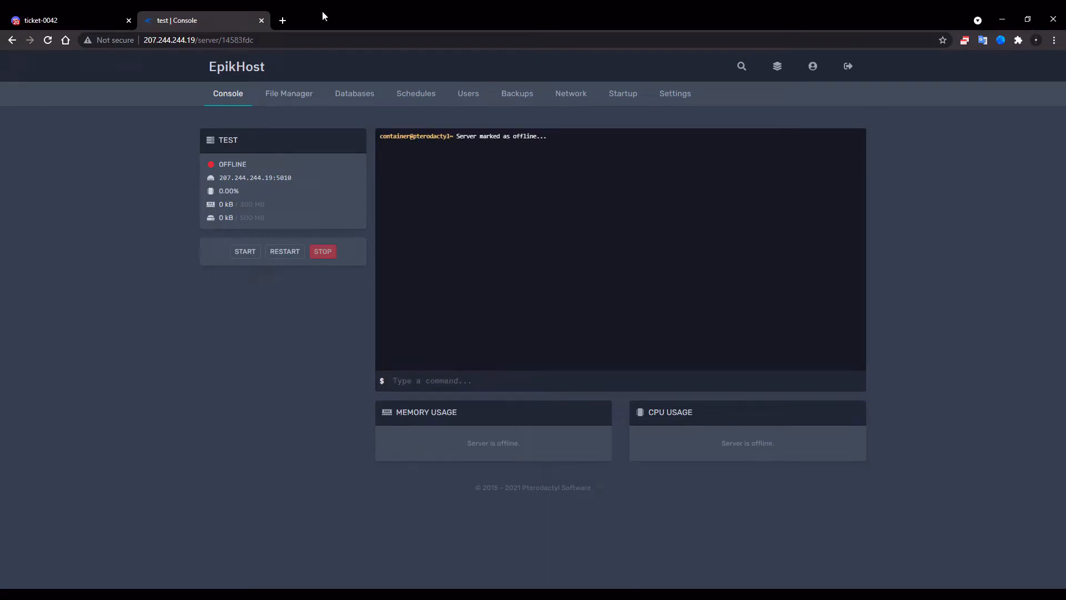
- Show the server's empty File Manager, glancing at the Databases page on the way
{"action": "left_click", "coordinate": [288, 93]}
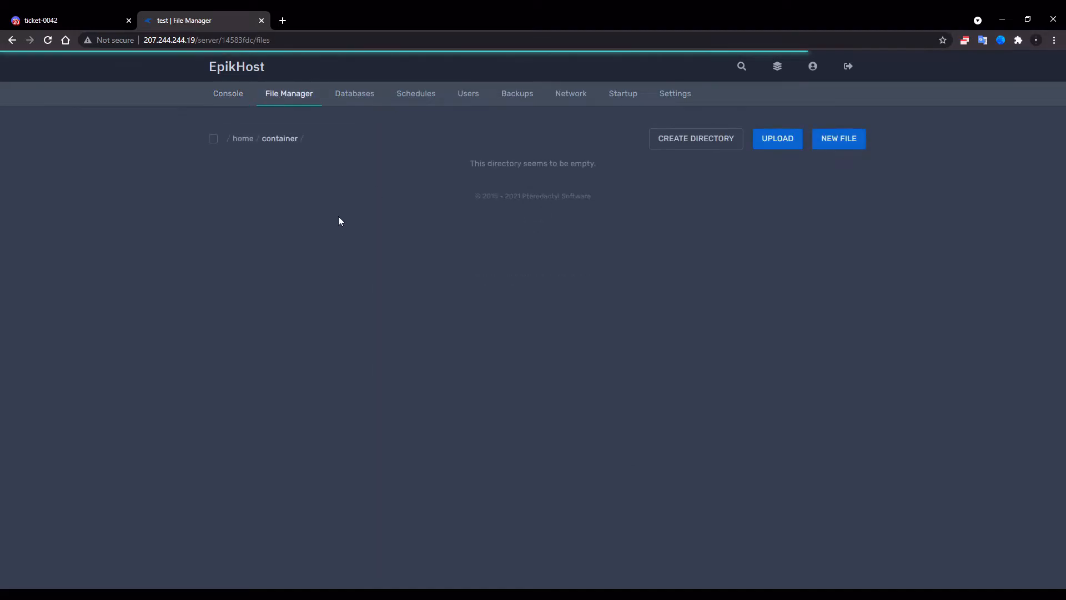
{"action": "left_click", "coordinate": [354, 93]}
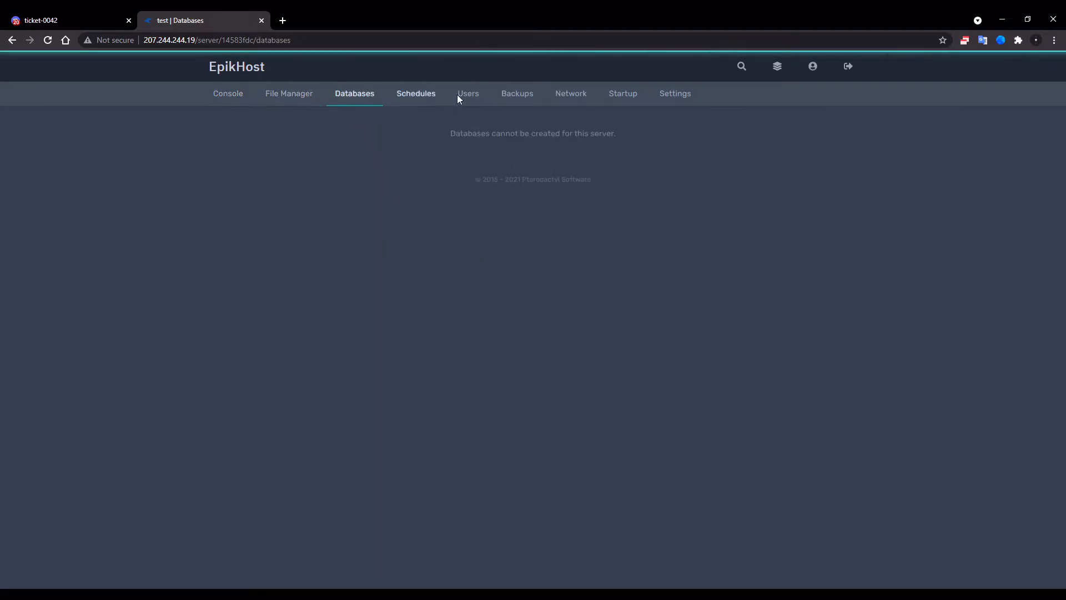
{"action": "left_click", "coordinate": [289, 93]}
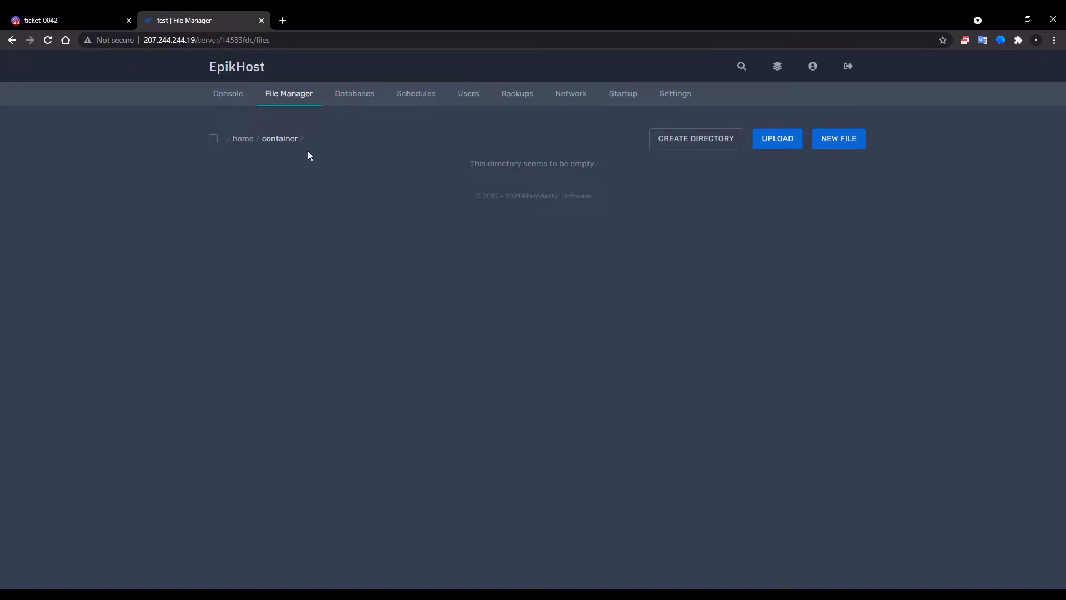
{"action": "mouse_move", "coordinate": [417, 237]}
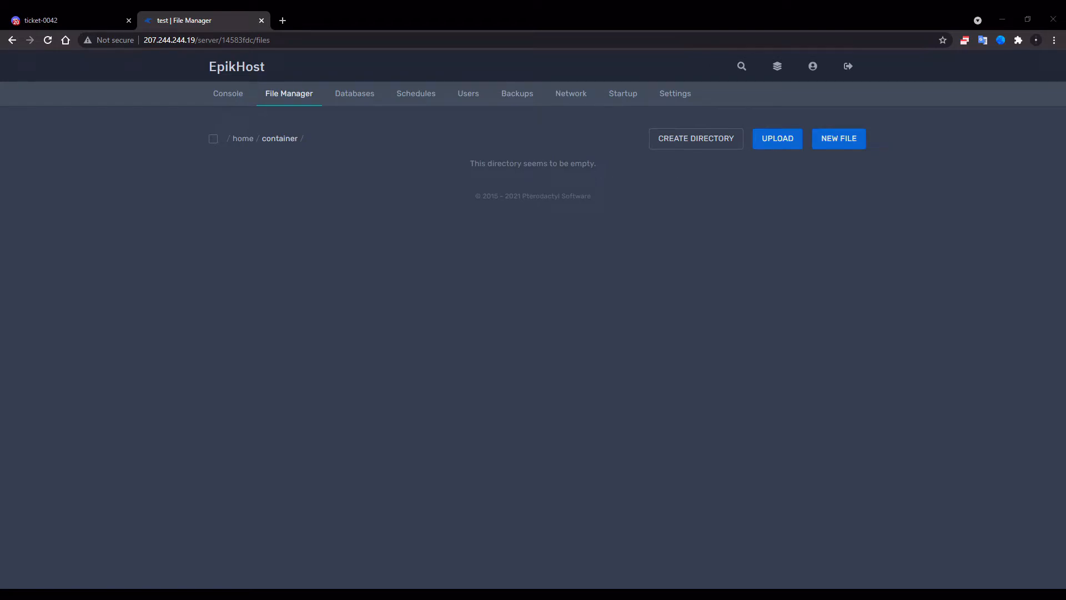
{"action": "mouse_move", "coordinate": [790, 118]}
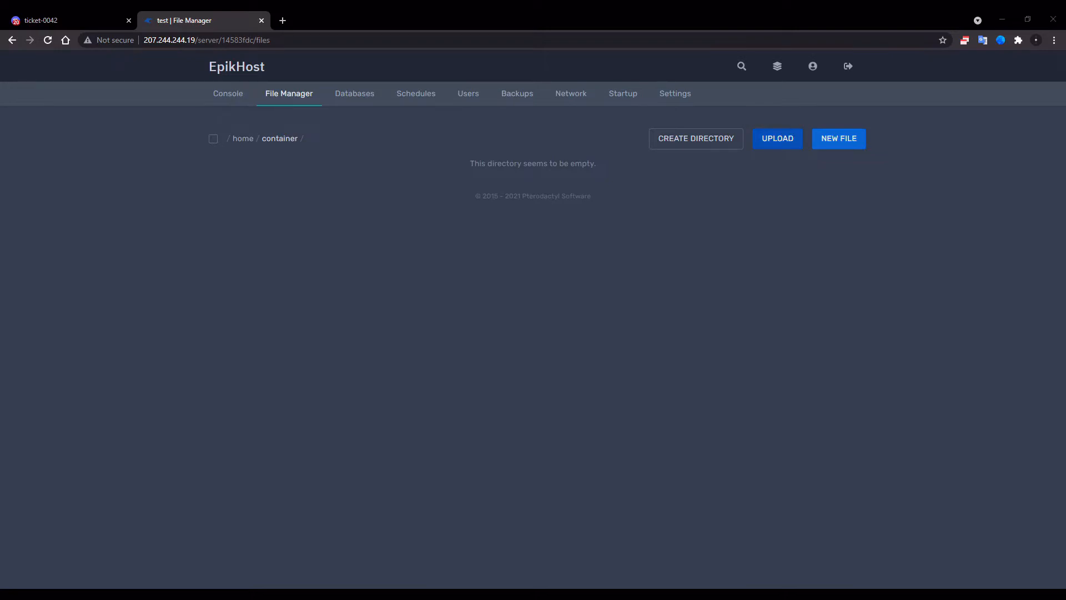
- Upload bot.py and the Drome JSON and JPG files into the server's container folder
{"action": "left_click", "coordinate": [776, 139]}
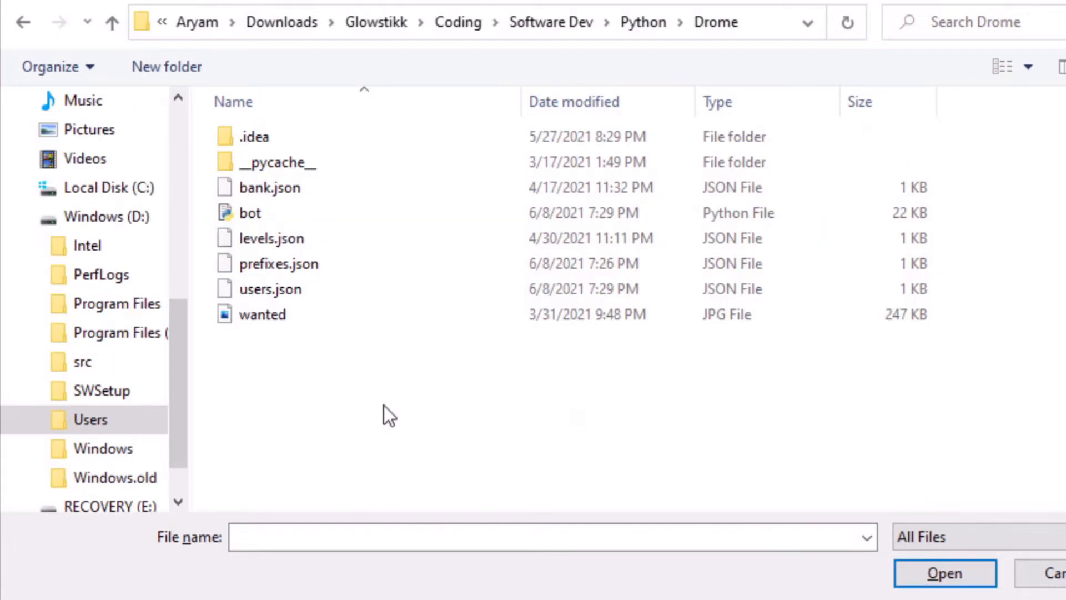
{"action": "left_click", "coordinate": [251, 213]}
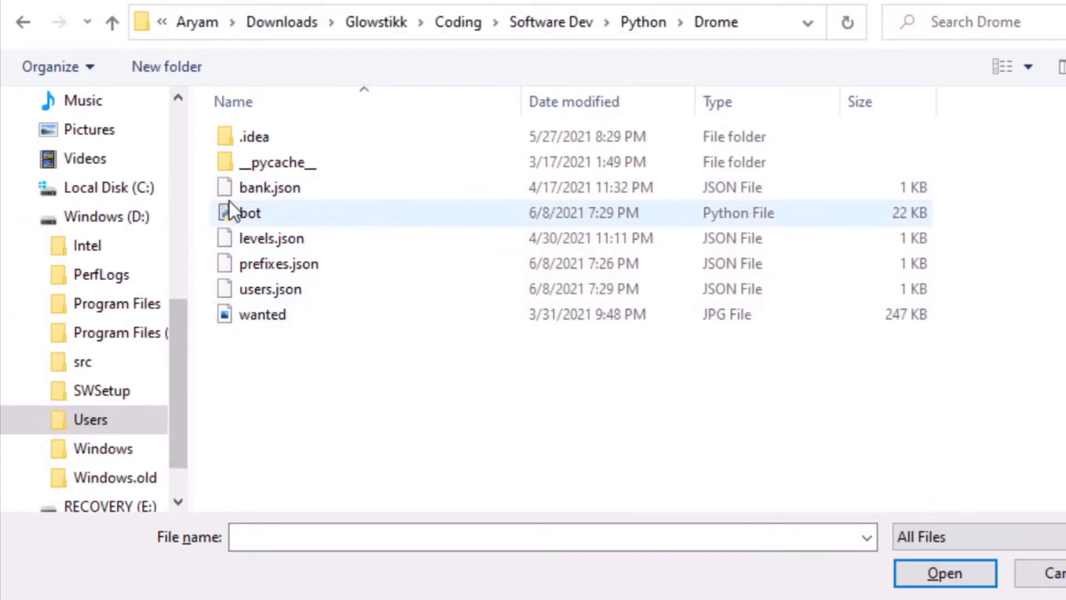
{"action": "left_click", "coordinate": [270, 288]}
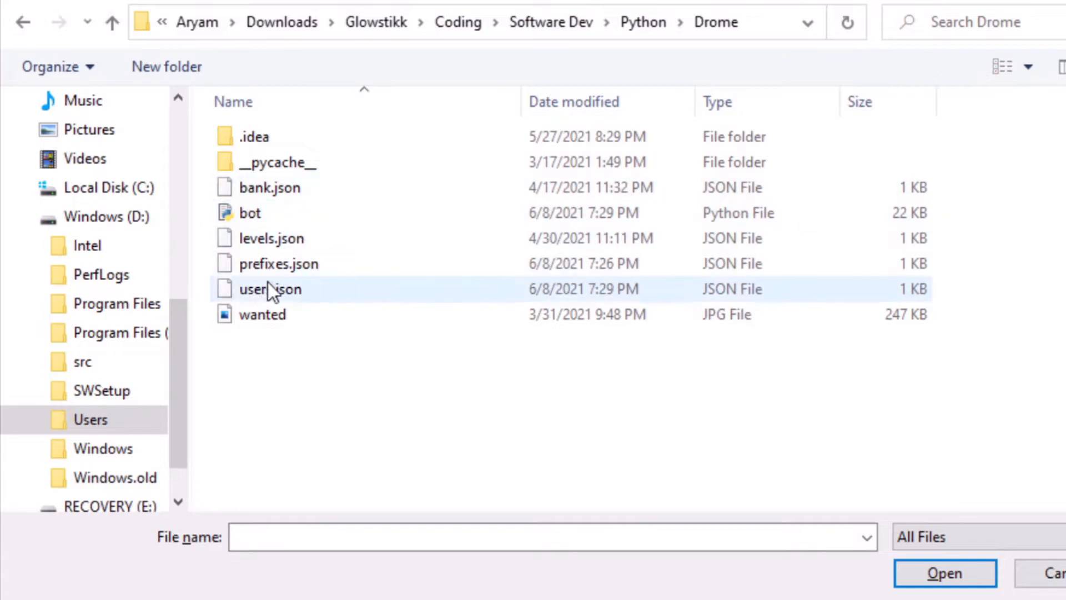
{"action": "left_click", "coordinate": [249, 212]}
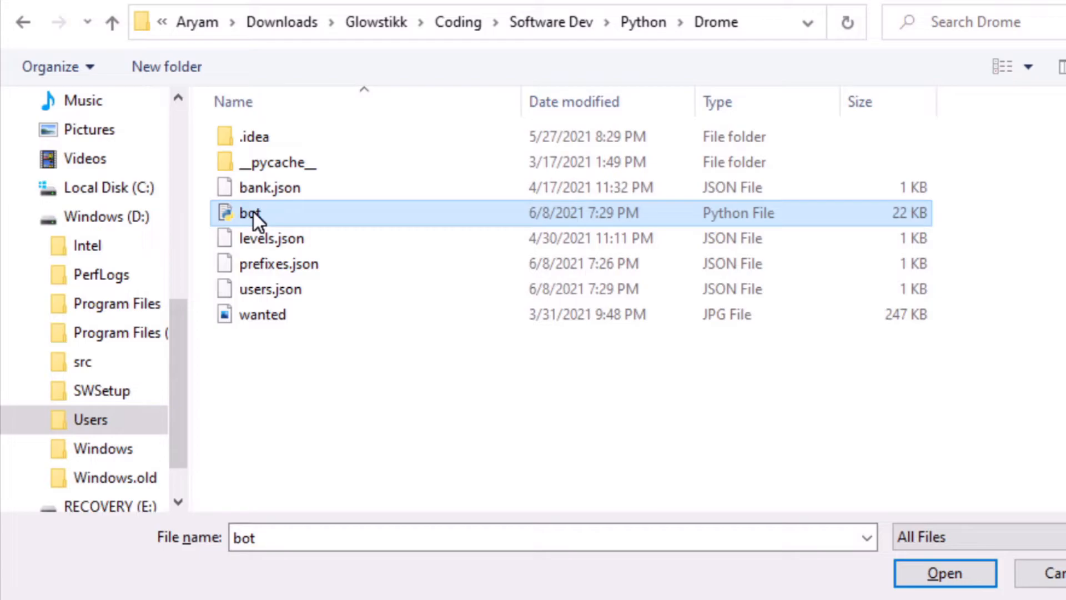
{"action": "left_click", "coordinate": [944, 572]}
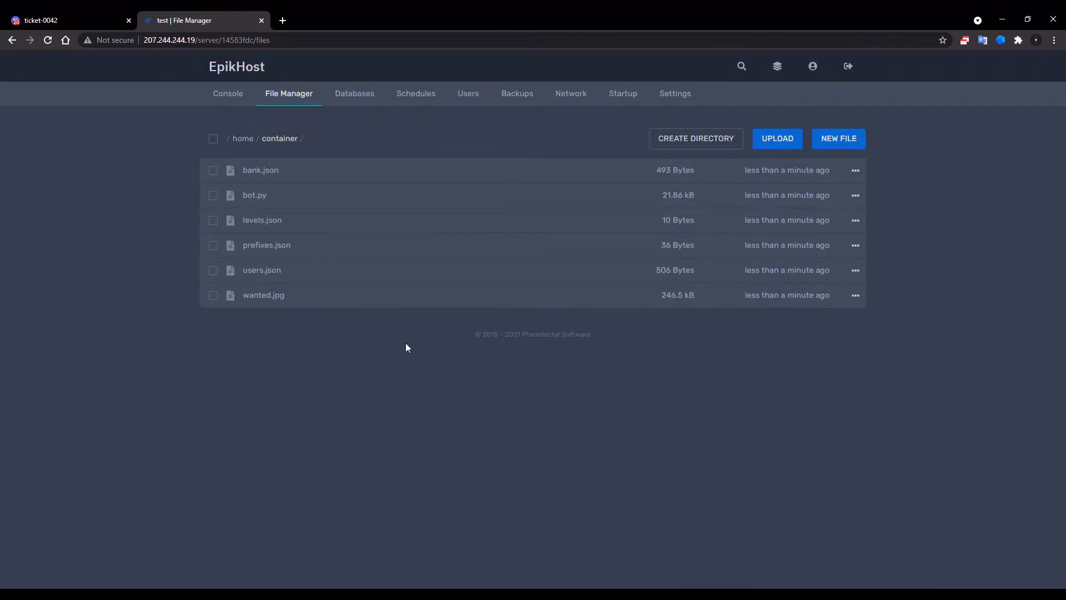
{"action": "mouse_move", "coordinate": [469, 334]}
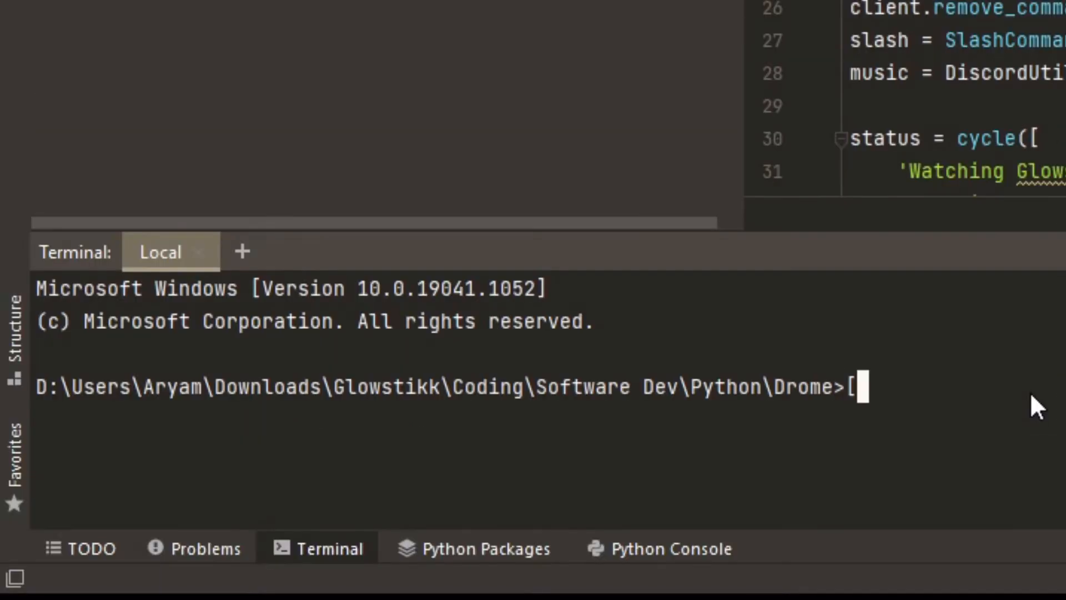
- Run pip freeze in PyCharm's terminal and copy the listed package versions
{"action": "type", "text": "pip freeze"}
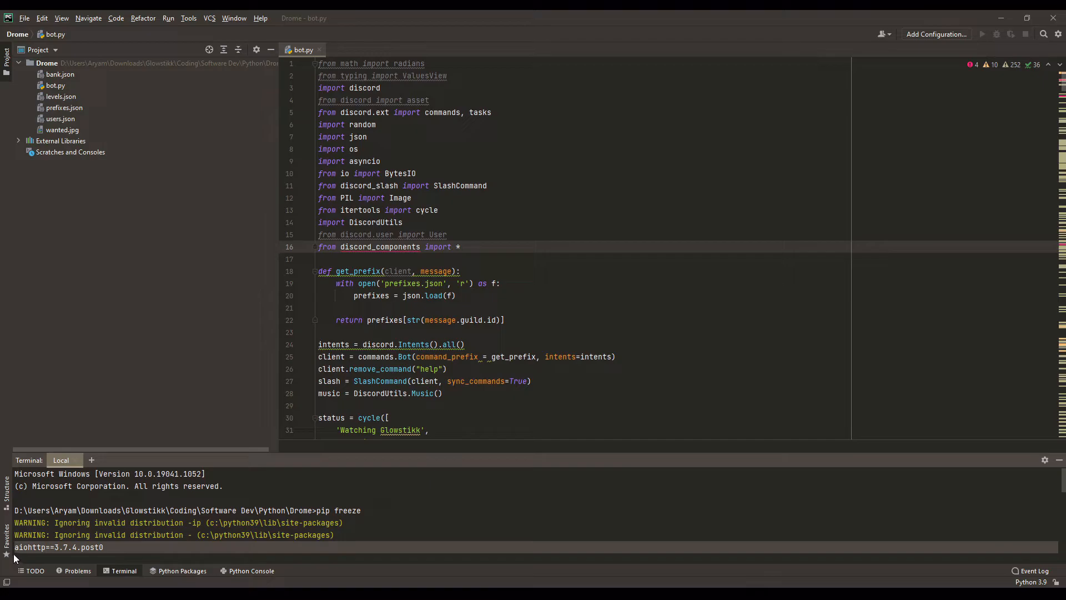
{"action": "scroll", "scroll_direction": "down", "scroll_amount": 3}
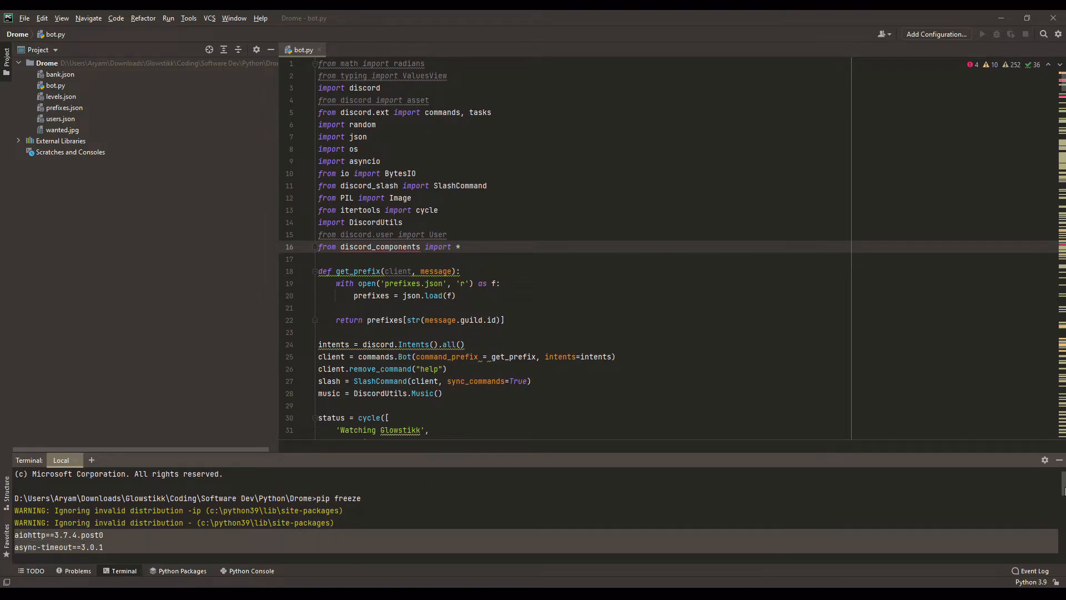
{"action": "scroll", "scroll_direction": "down", "scroll_amount": 3}
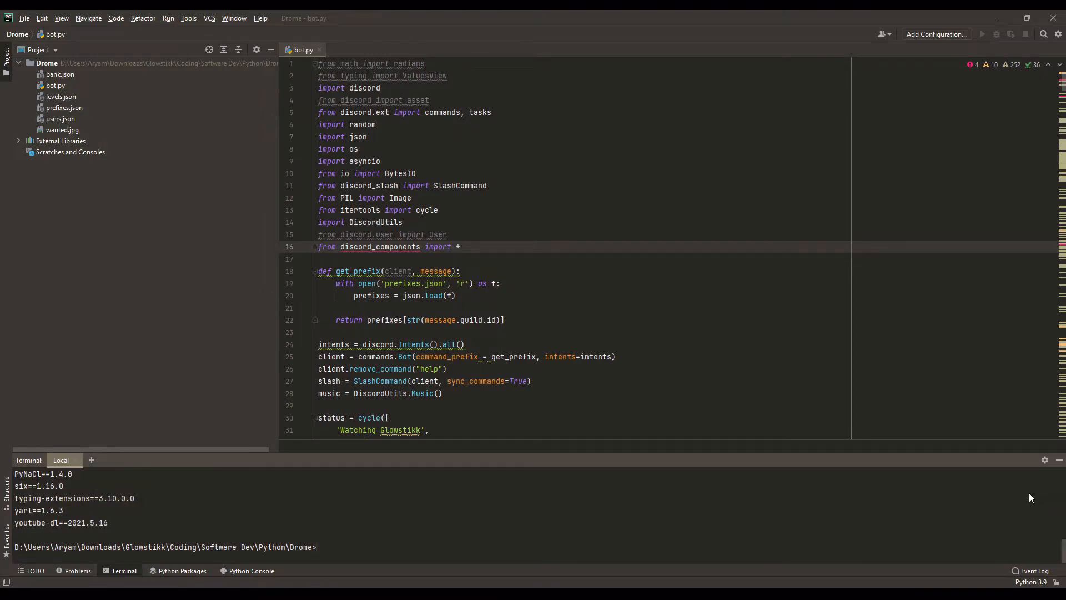
{"action": "left_click", "coordinate": [316, 546]}
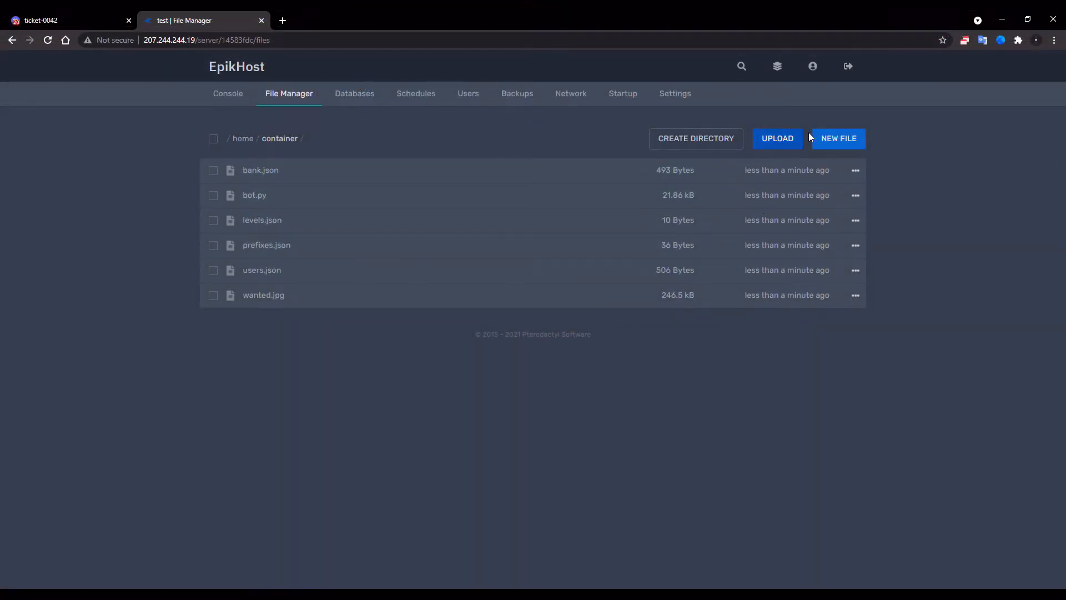
- Create requirements.txt in the container with the pasted package list, then return to Console
{"action": "left_click", "coordinate": [838, 138]}
{"action": "type", "text": "requirements.txt"}
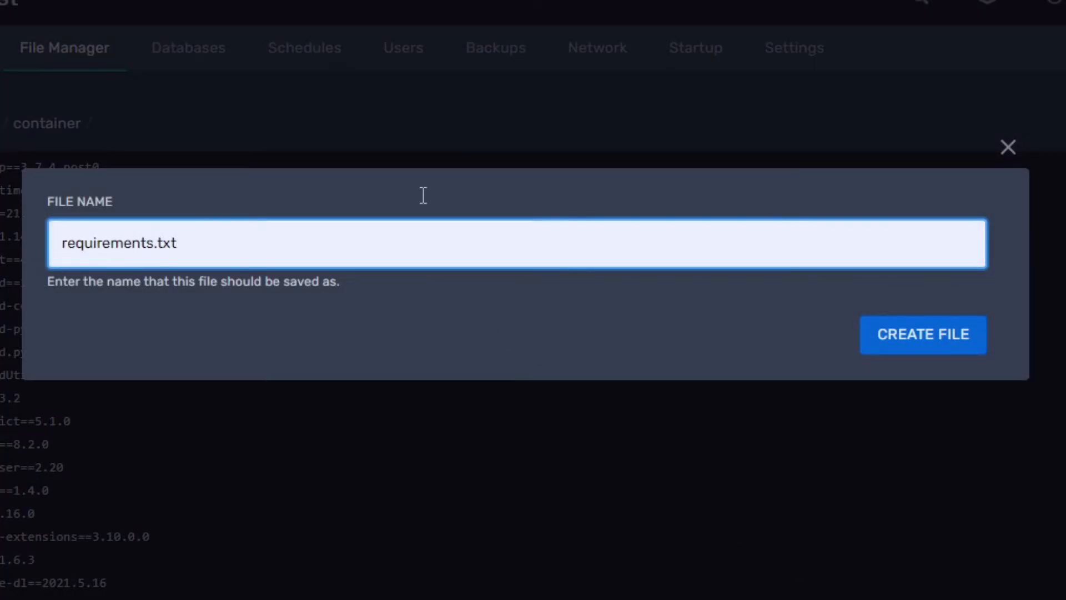
{"action": "left_click", "coordinate": [921, 334]}
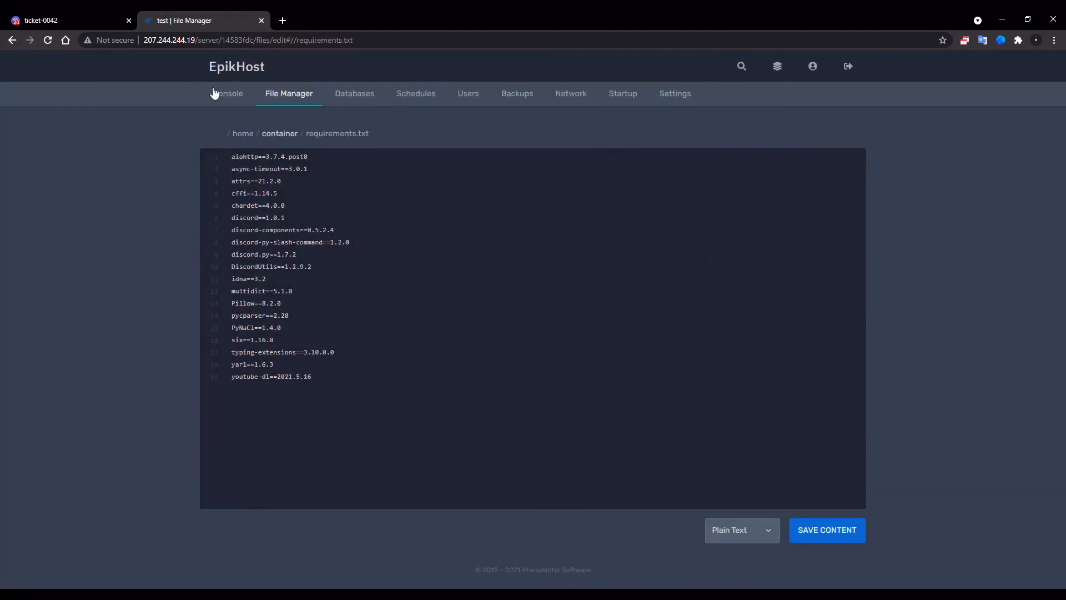
{"action": "left_click", "coordinate": [228, 94]}
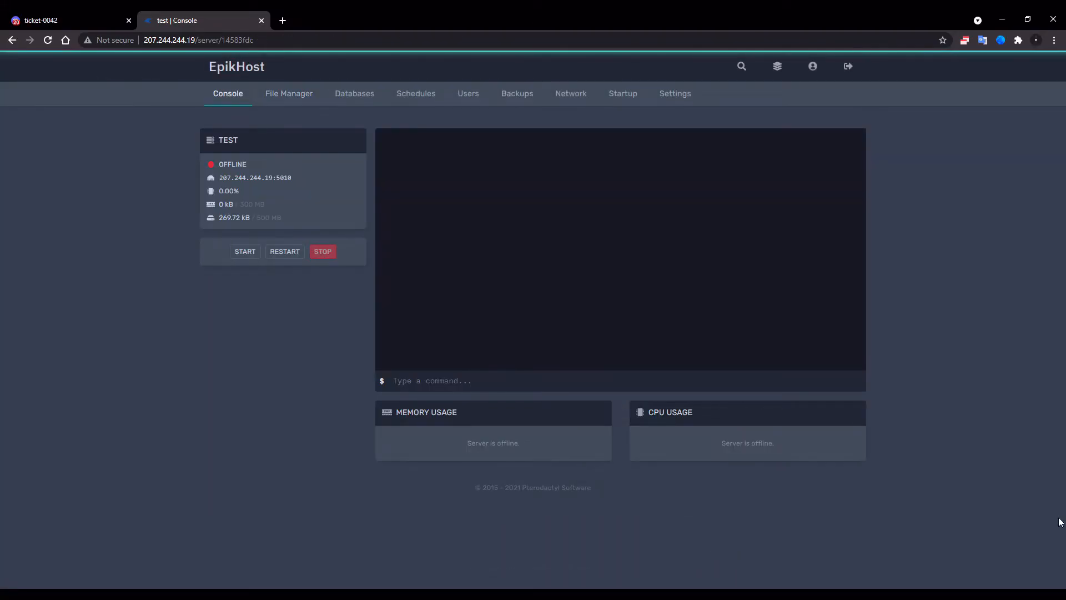
{"action": "mouse_move", "coordinate": [245, 252]}
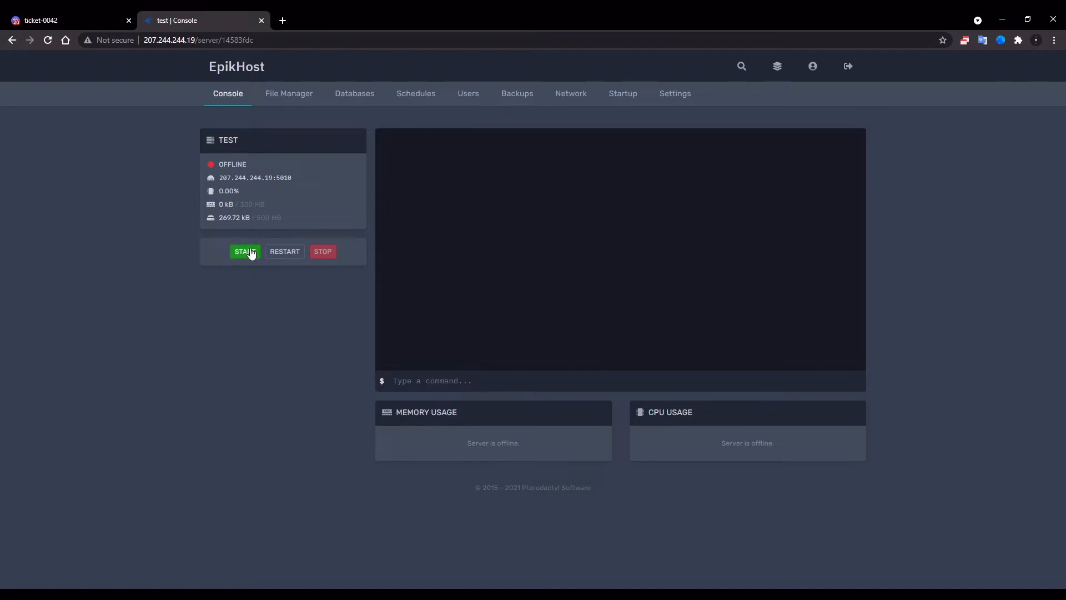
- Start the server so it installs packages and logs 'Drome is Online'
{"action": "left_click", "coordinate": [245, 251]}
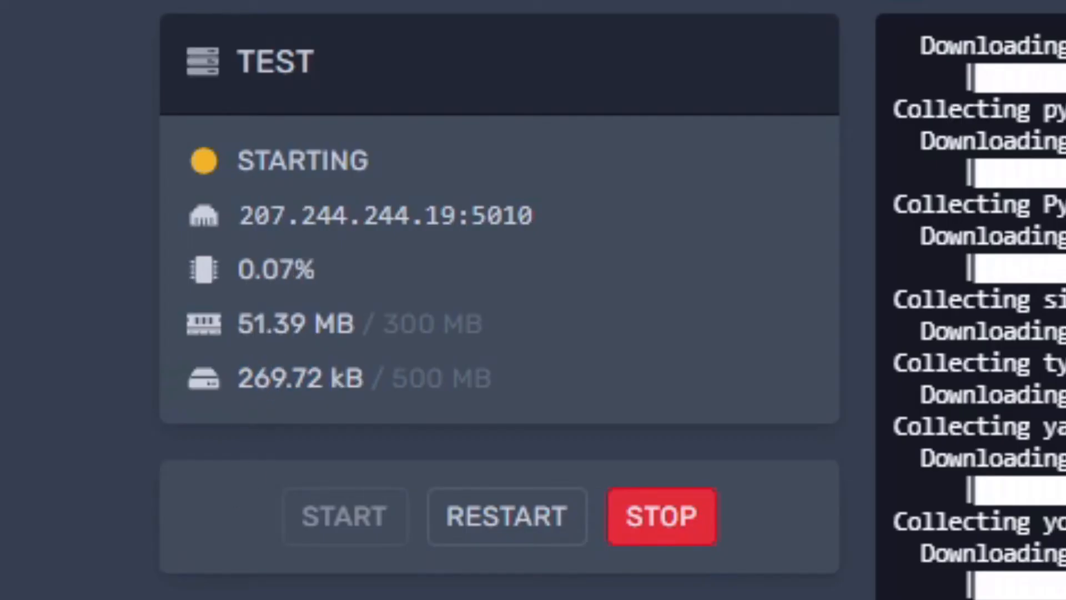
{"action": "double_click", "coordinate": [466, 379]}
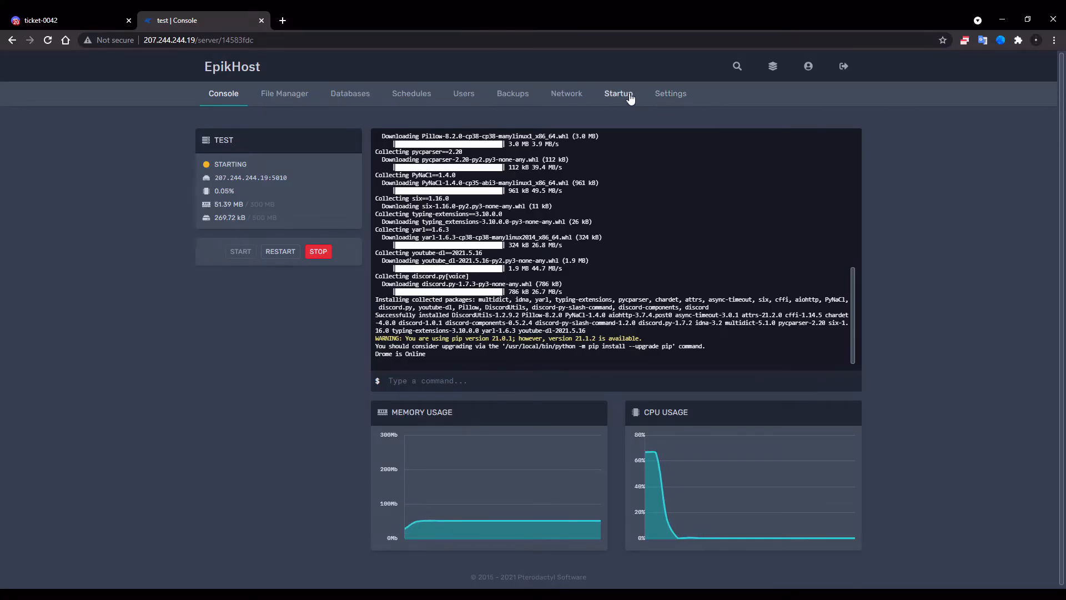
{"action": "left_click", "coordinate": [618, 94]}
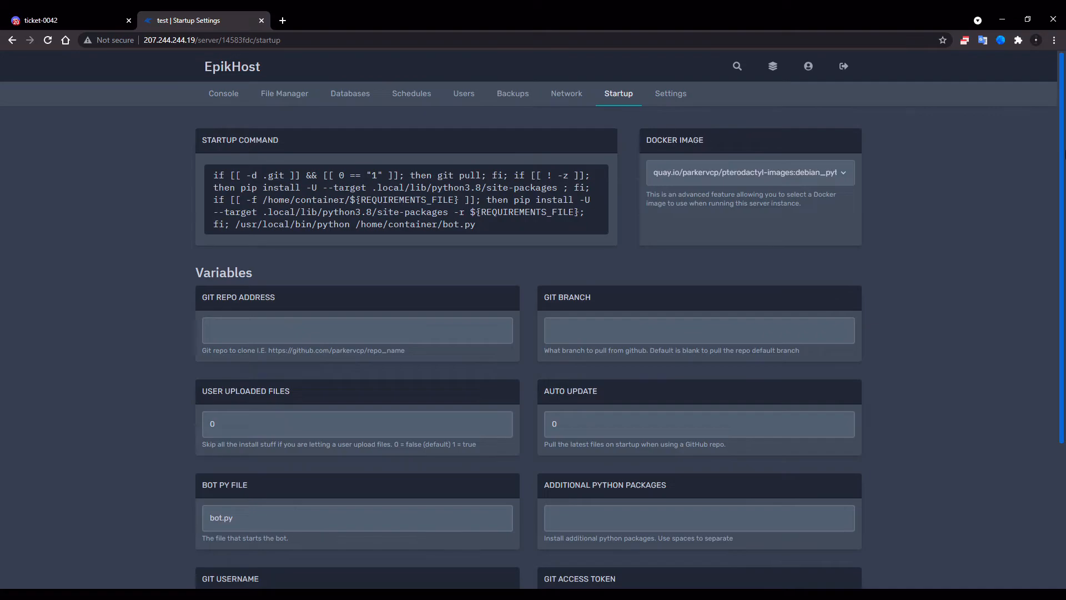
- Review the startup variables naming bot.py and requirements.txt
{"action": "scroll", "scroll_direction": "down", "scroll_amount": 3}
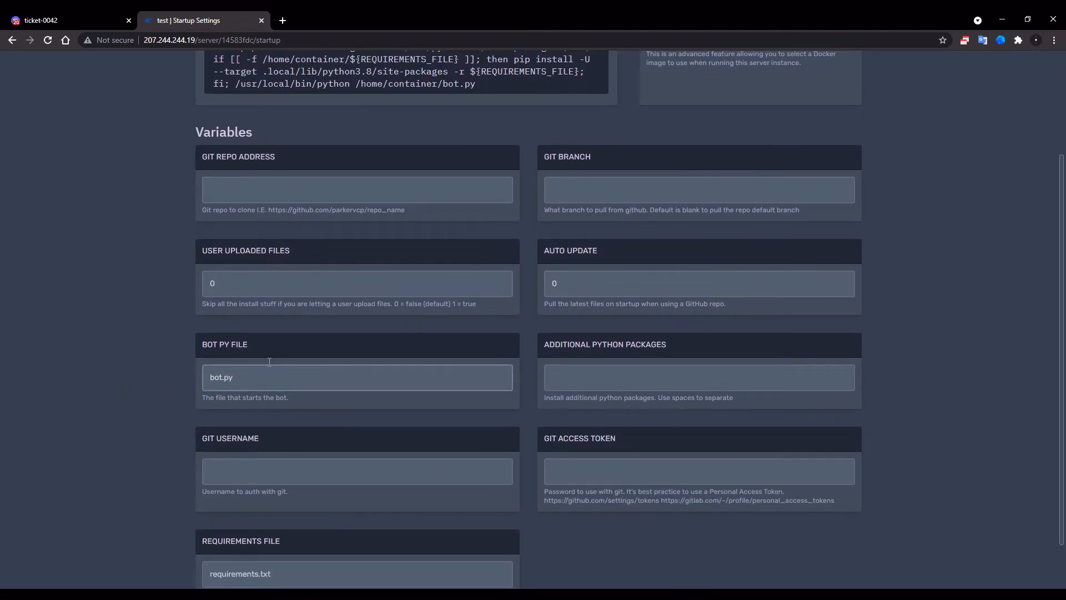
{"action": "scroll", "scroll_direction": "down", "scroll_amount": 3}
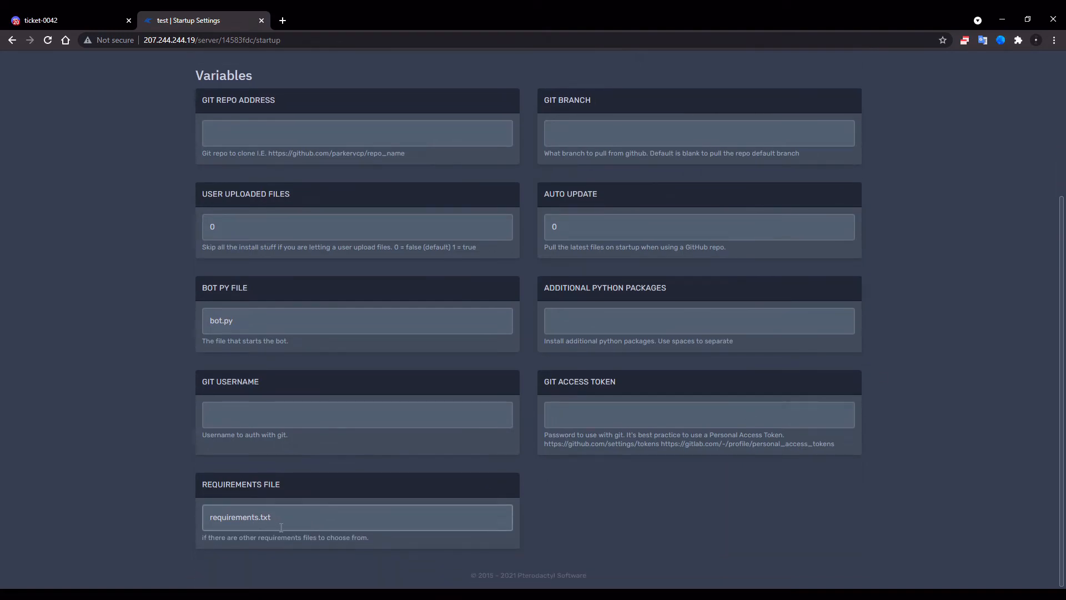
{"action": "mouse_move", "coordinate": [252, 449]}
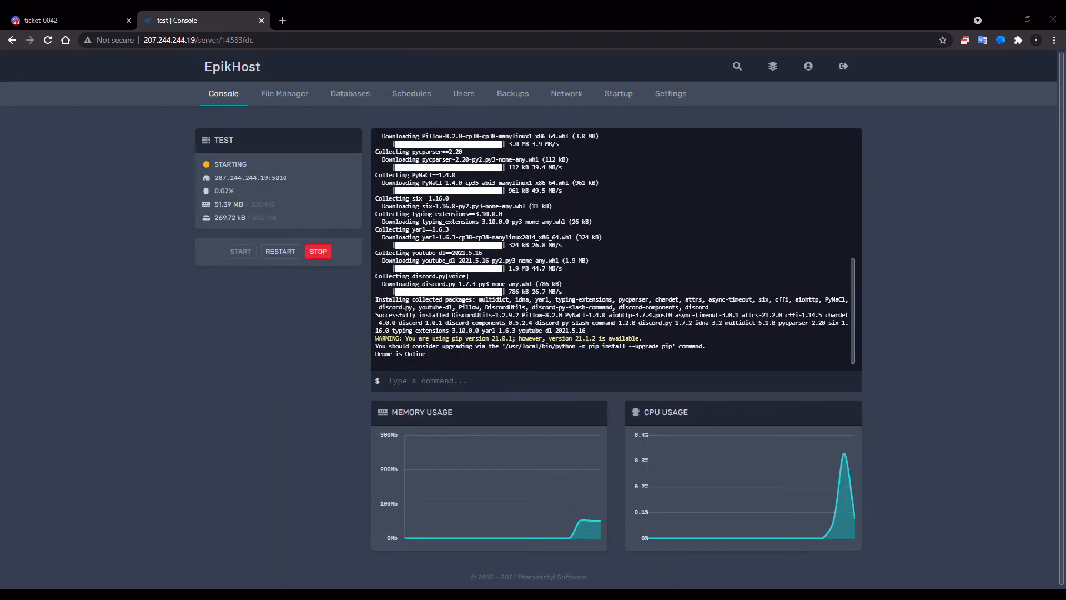
- Look over the container files with .cache, .local and requirements.txt, and view levels.json
{"action": "left_click", "coordinate": [285, 94]}
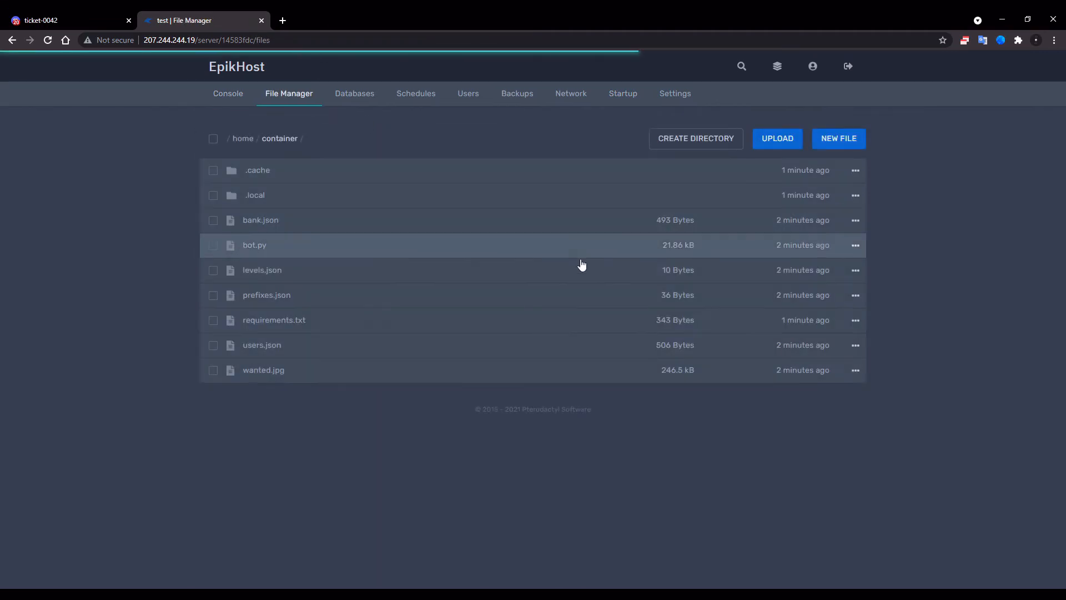
{"action": "left_click", "coordinate": [261, 269]}
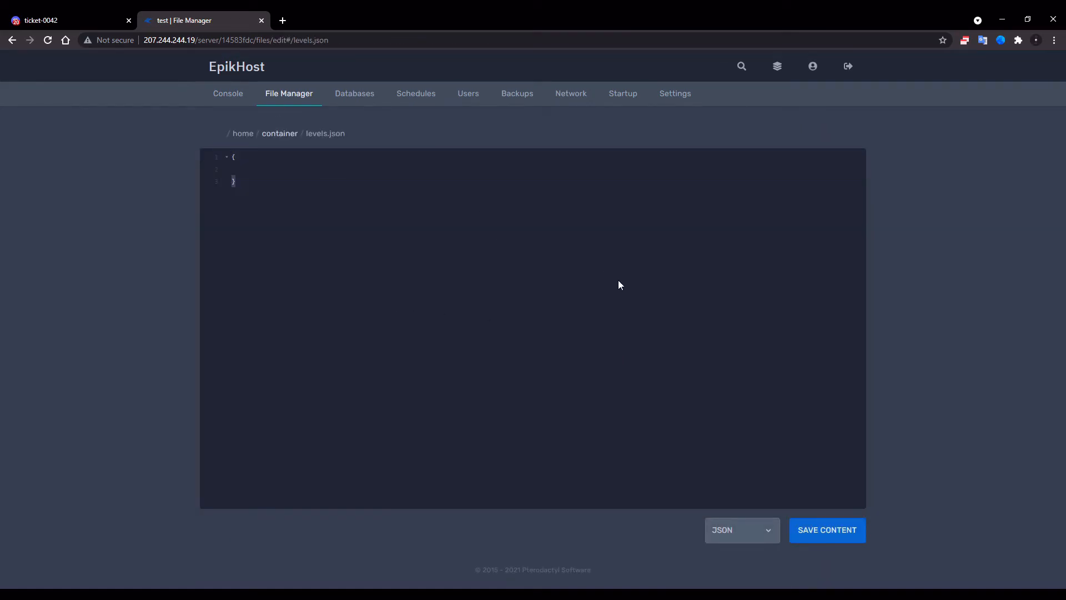
{"action": "left_click", "coordinate": [223, 94]}
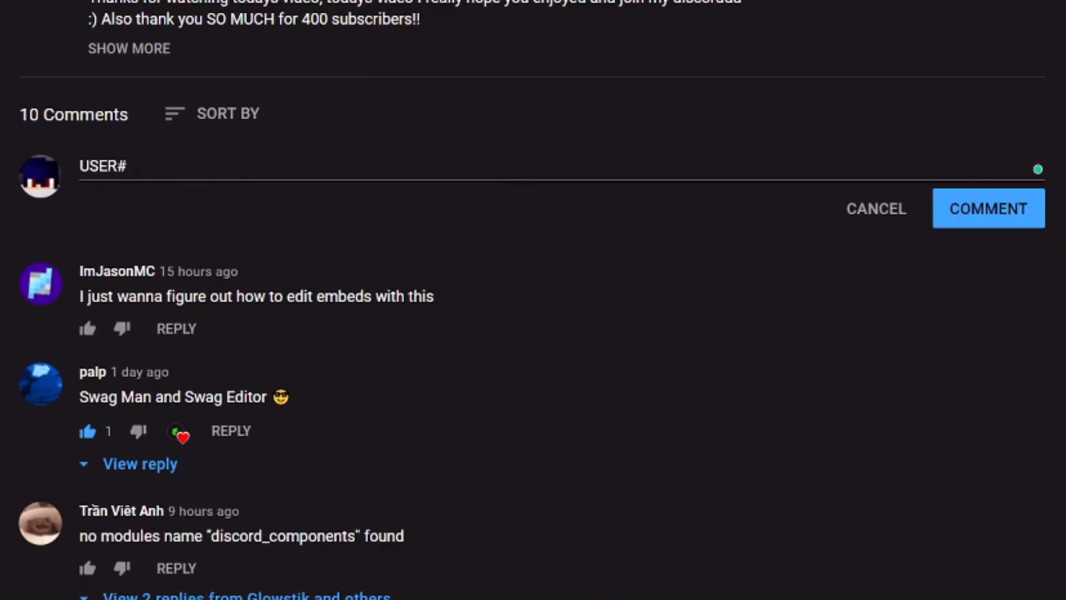
- Post the greeting 'Hellow!' as a comment beneath the YouTube video
{"action": "type", "text": "0000 Hellow!"}
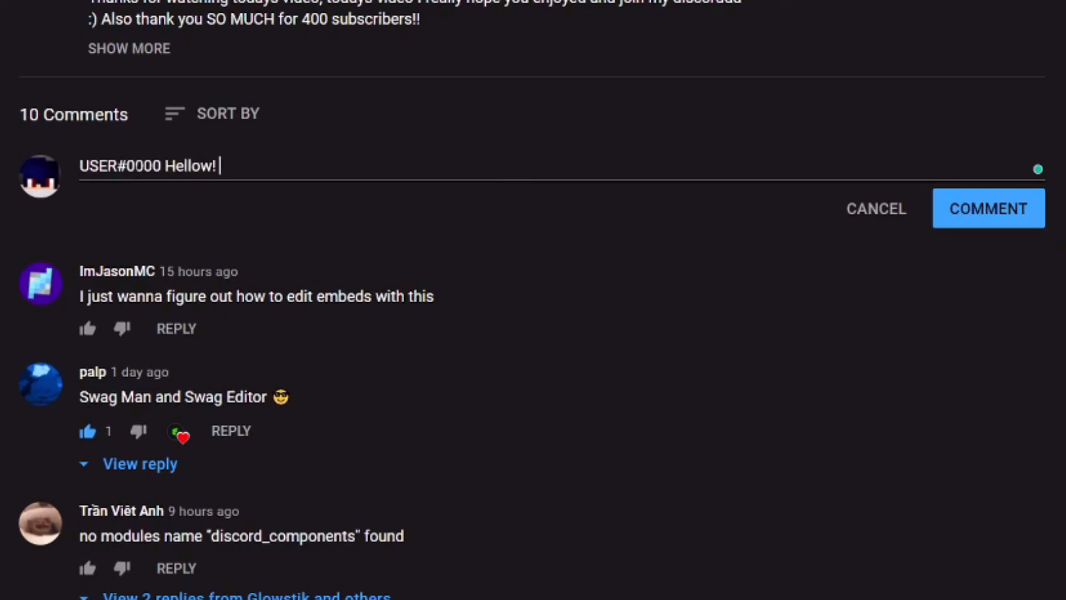
{"action": "left_click", "coordinate": [197, 20]}
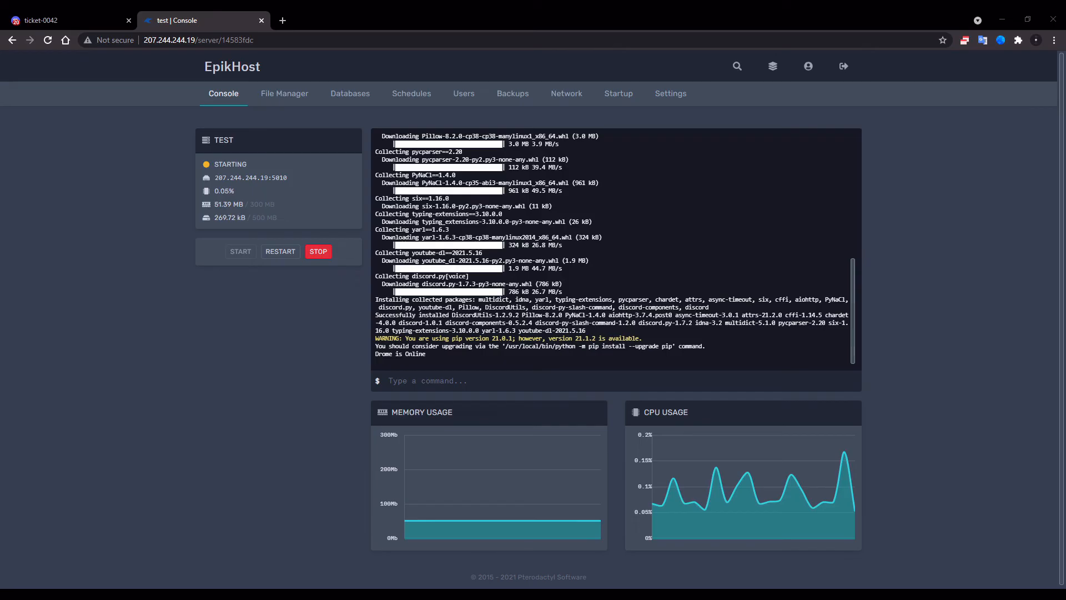